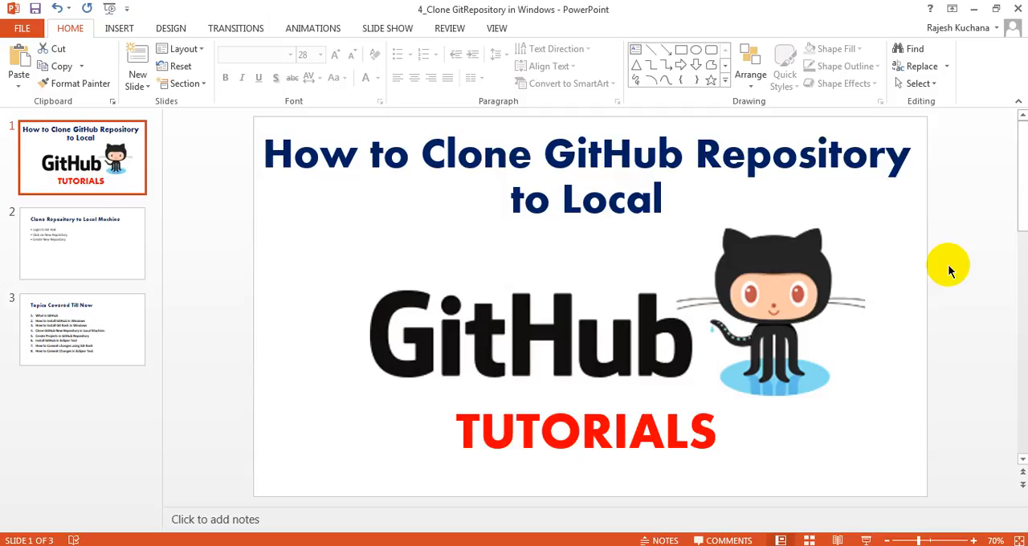
Mark the first topic on the Topics Covered Till Now slide as '- done'.
{"action": "left_click", "coordinate": [82, 329]}
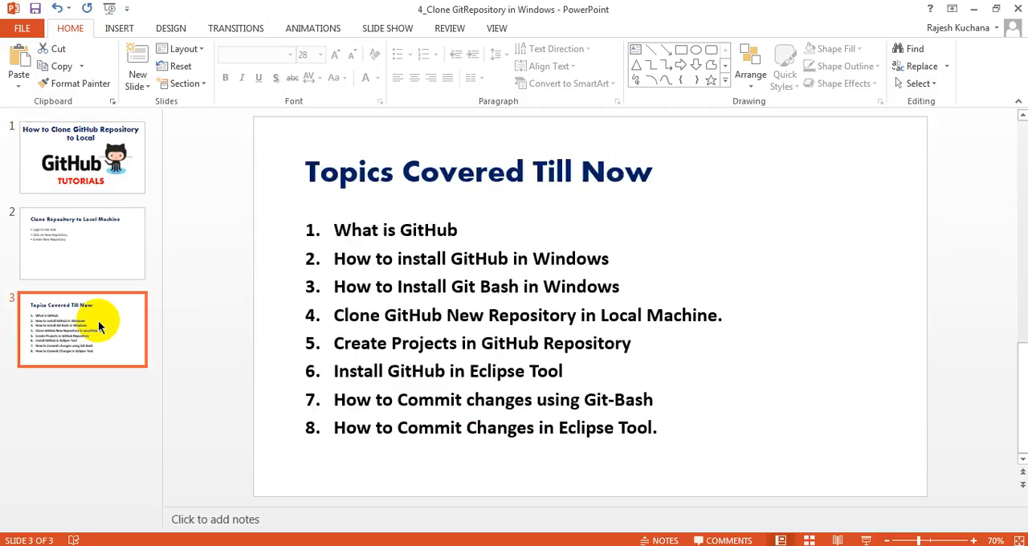
{"action": "left_click", "coordinate": [472, 231]}
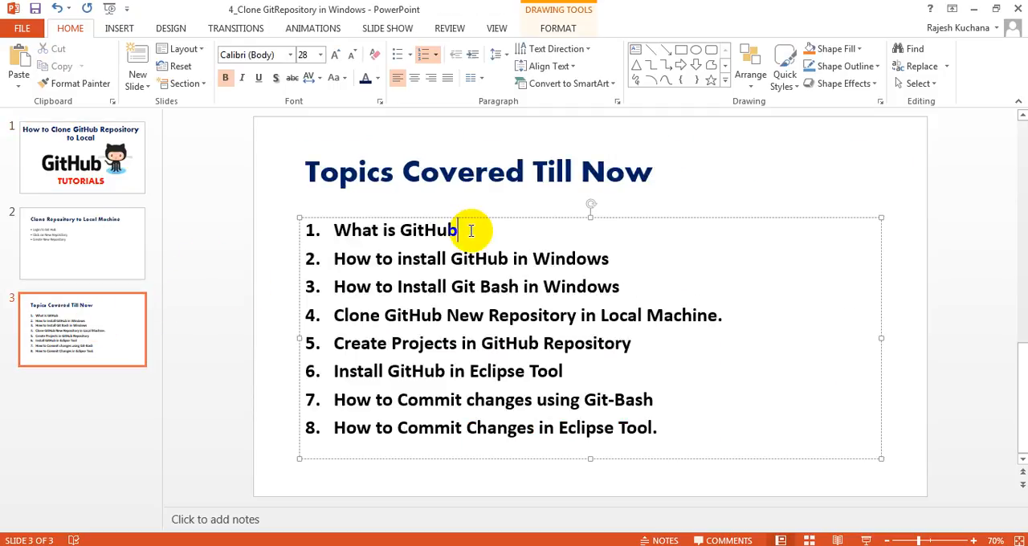
{"action": "type", "text": "- done"}
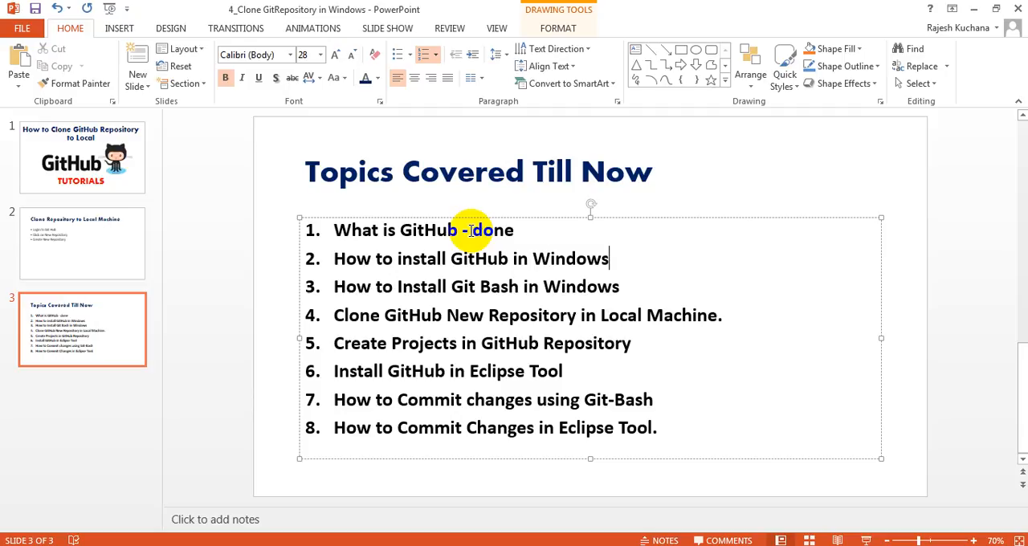
{"action": "type", "text": "-"}
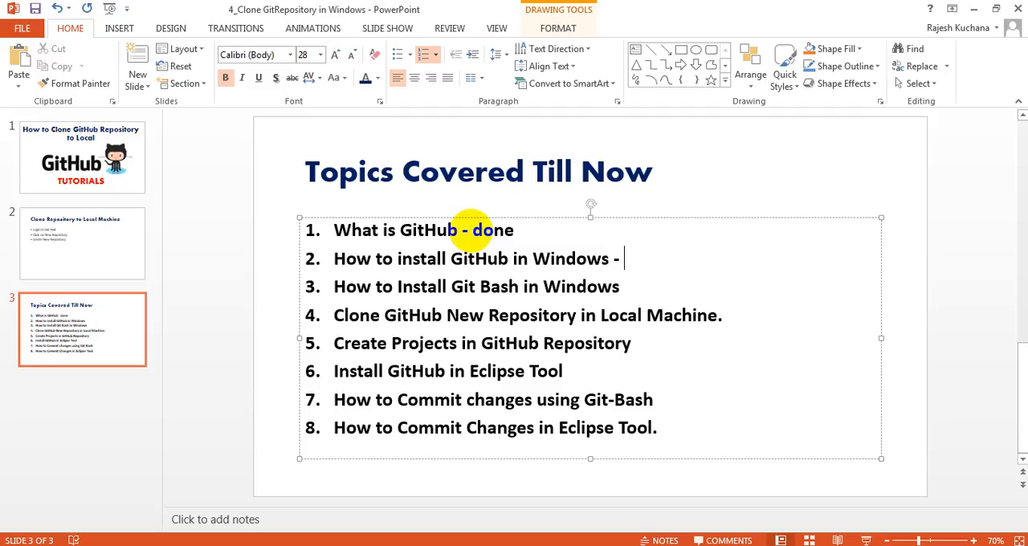
{"action": "type", "text": "done"}
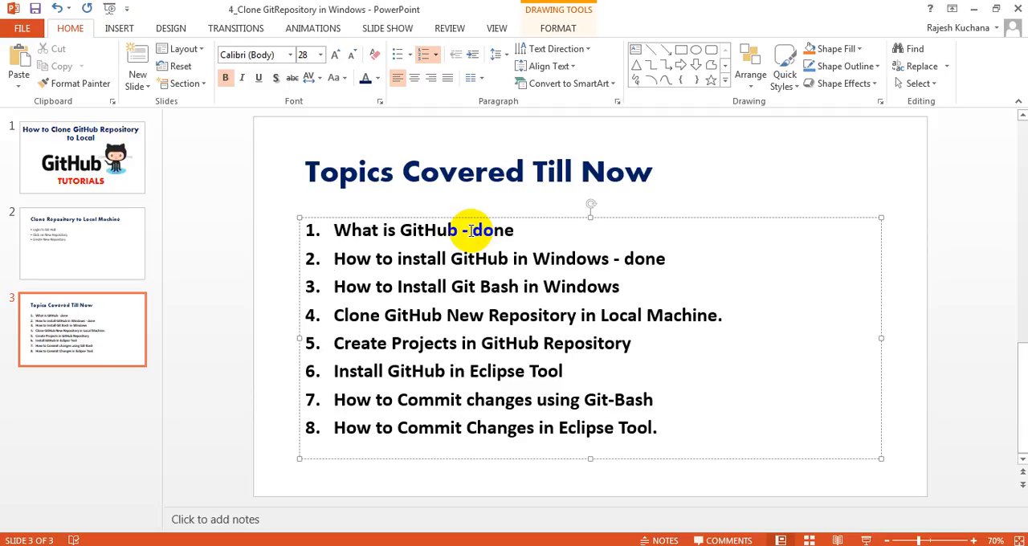
Add '/Using Browser version' to topic 2 and mark the remaining topics done.
{"action": "left_click", "coordinate": [619, 258]}
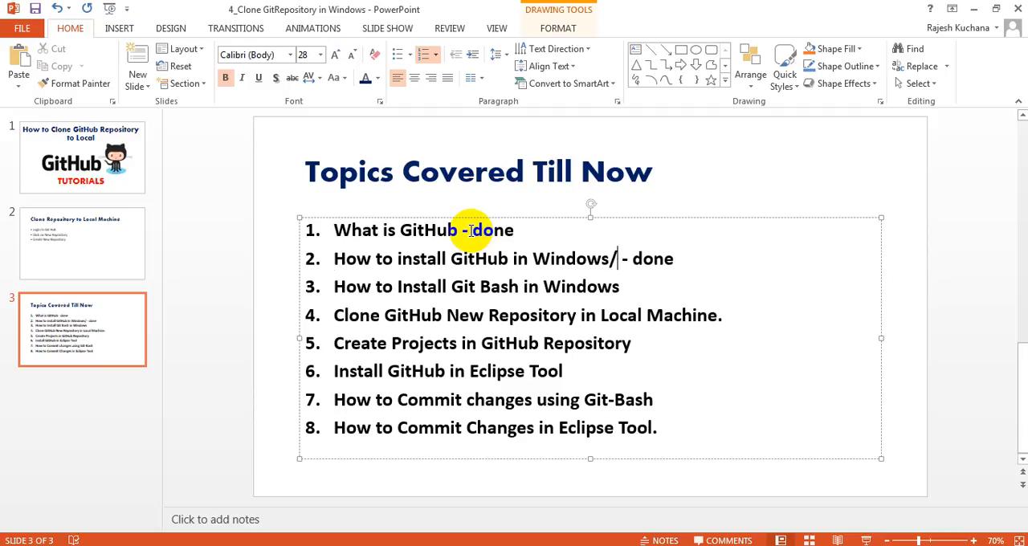
{"action": "type", "text": "/Using Browser versi"}
{"action": "left_click", "coordinate": [592, 287]}
{"action": "type", "text": " - D"}
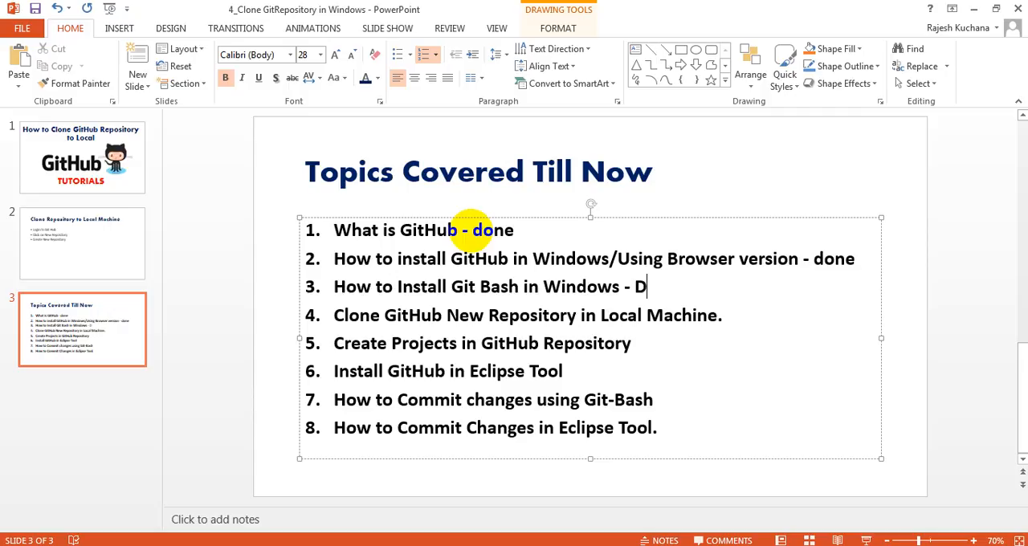
{"action": "type", "text": "one"}
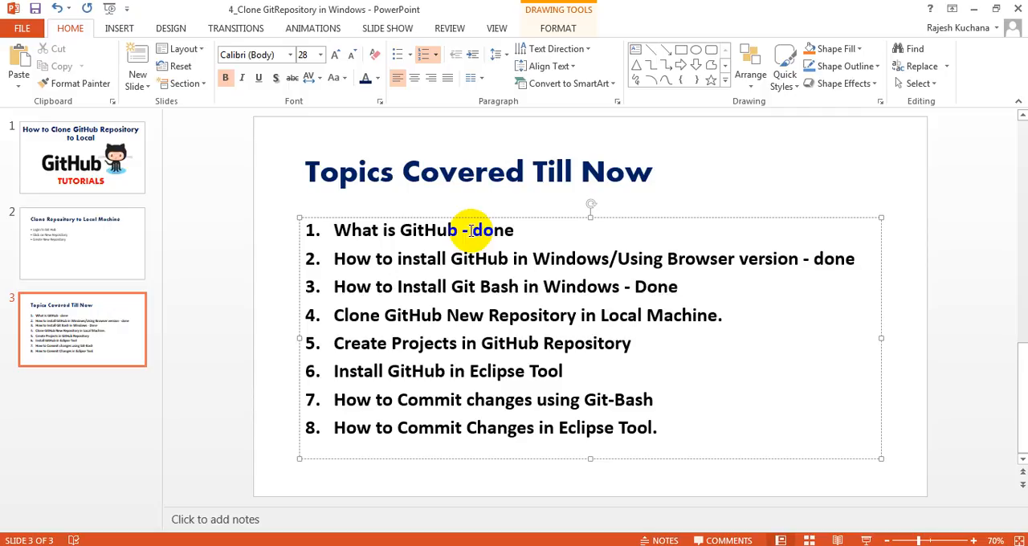
{"action": "left_click", "coordinate": [81, 157]}
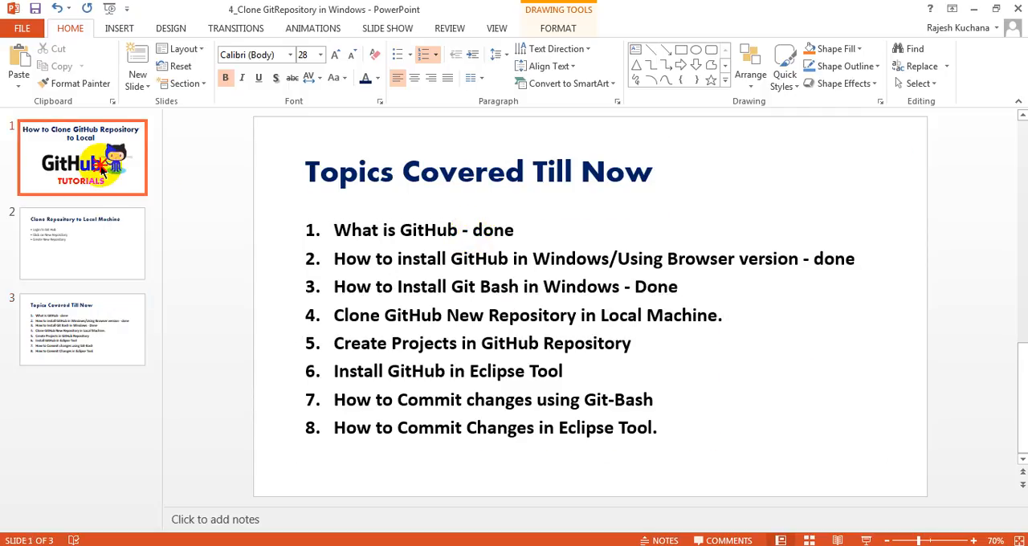
Bring up the GitHub home page listing Javaprojects and Seleniumexamples.
{"action": "left_click", "coordinate": [82, 157]}
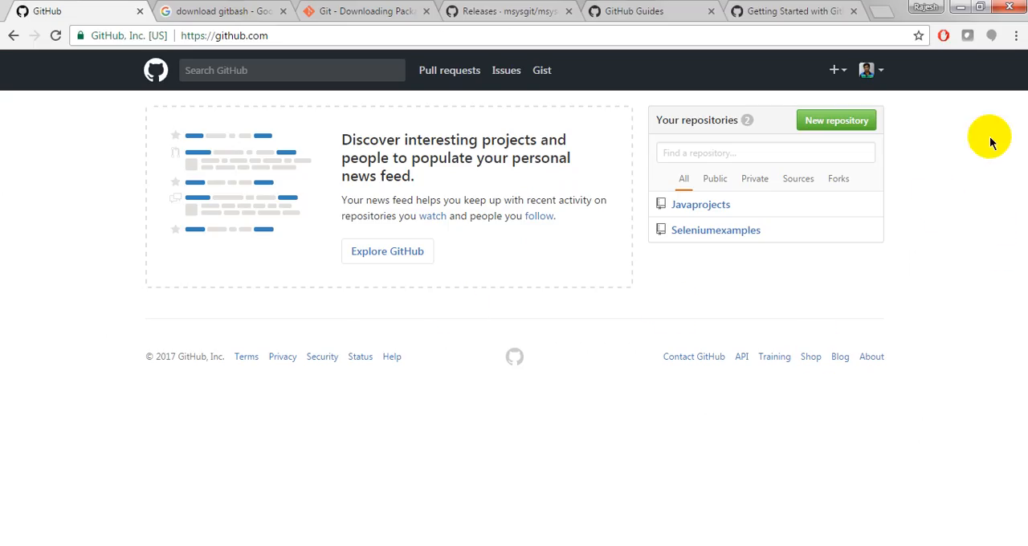
{"action": "mouse_move", "coordinate": [683, 83]}
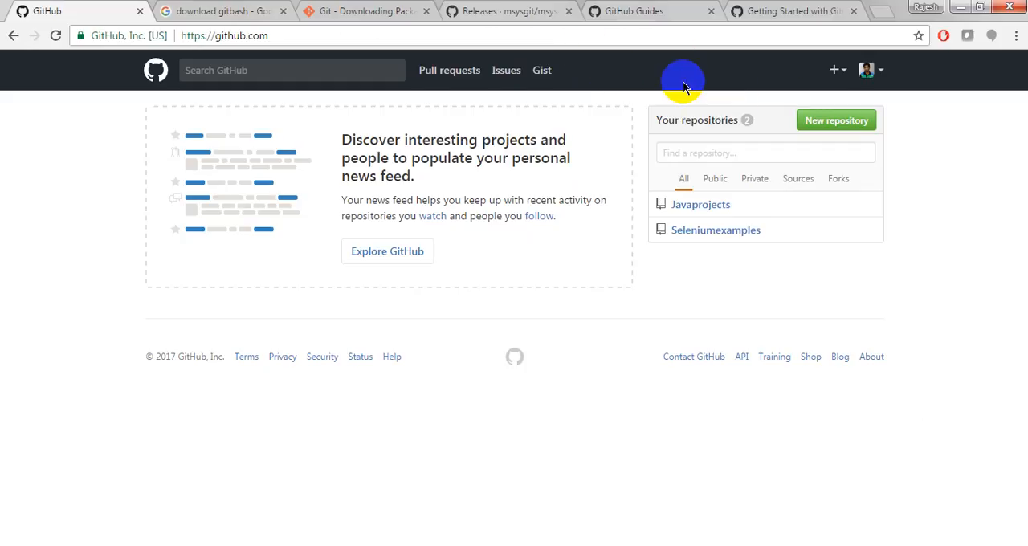
{"action": "mouse_move", "coordinate": [871, 70]}
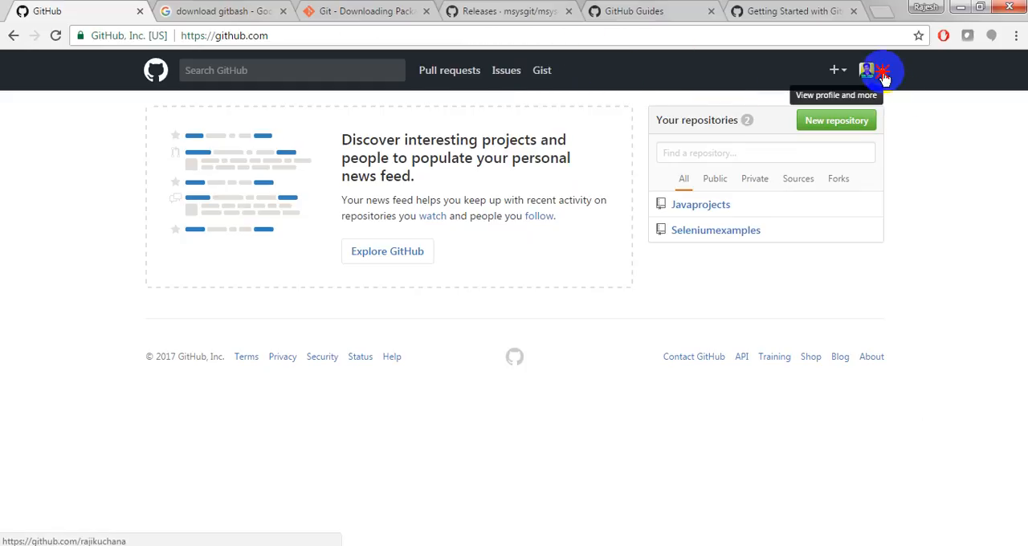
{"action": "mouse_move", "coordinate": [899, 153]}
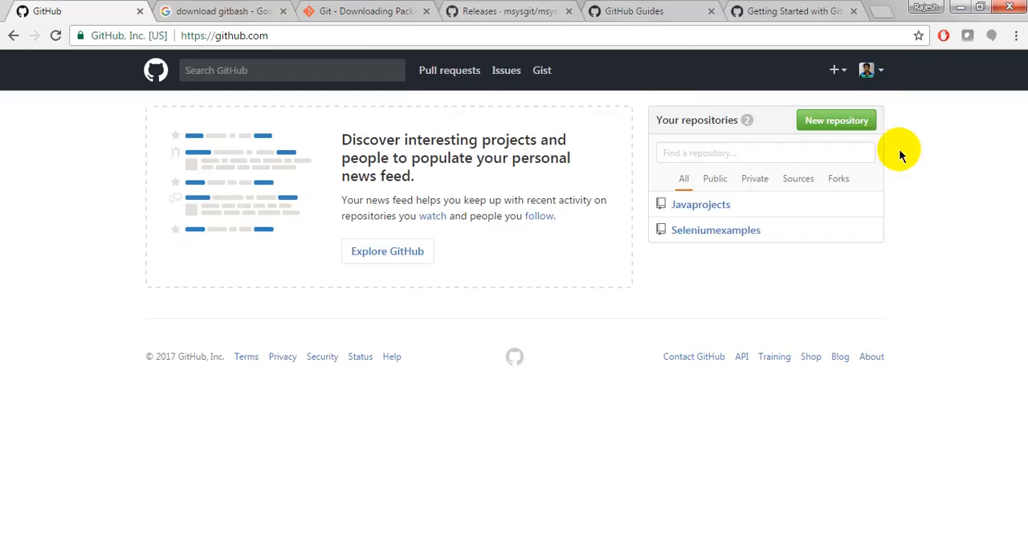
{"action": "mouse_move", "coordinate": [905, 180]}
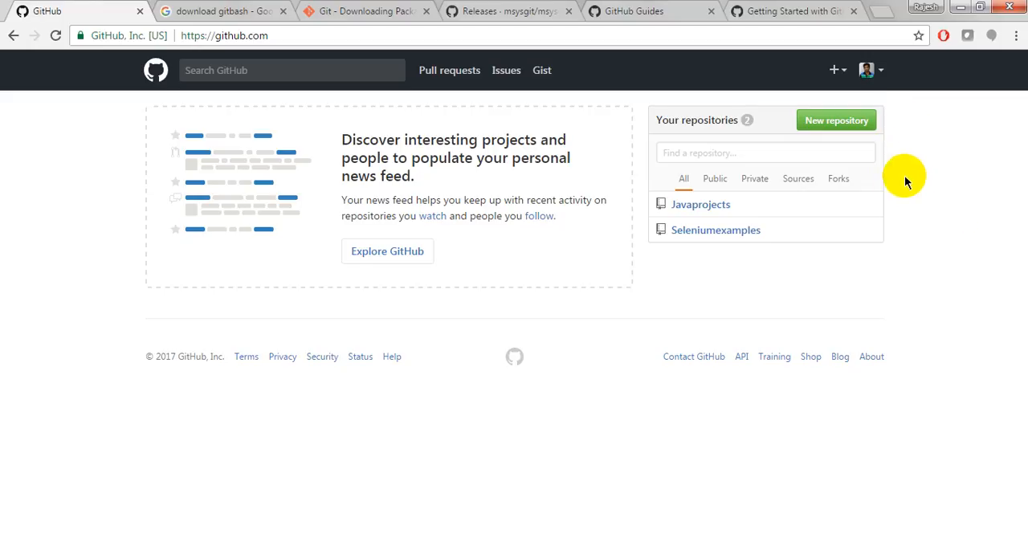
{"action": "mouse_move", "coordinate": [661, 234]}
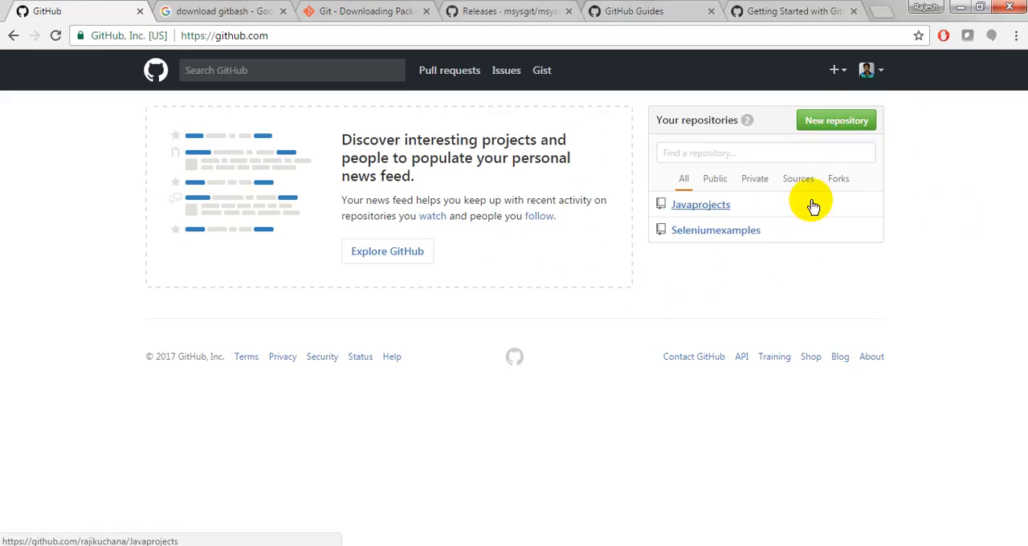
{"action": "mouse_move", "coordinate": [820, 160]}
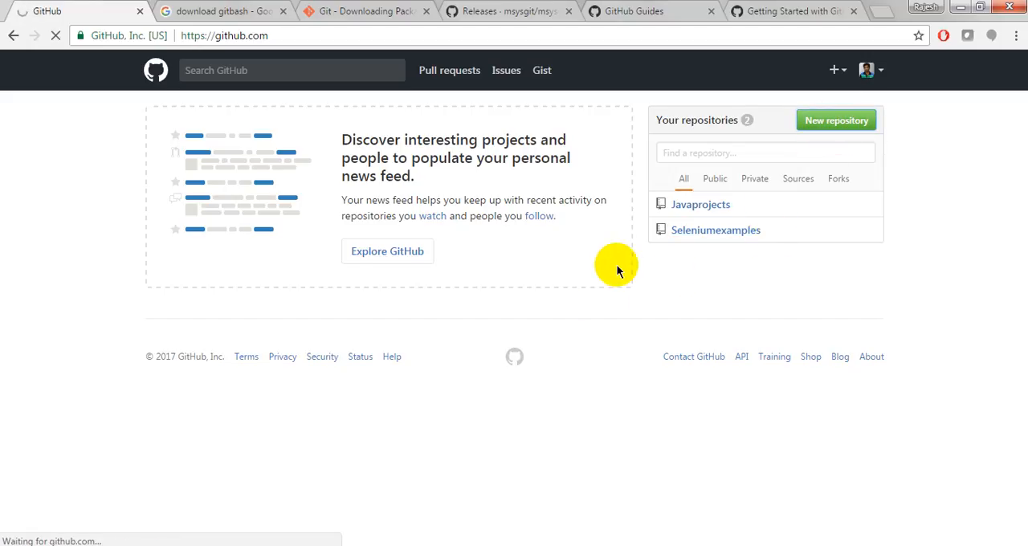
Start a new repository and enter 'MyDevelopement' as its name.
{"action": "left_click", "coordinate": [836, 119]}
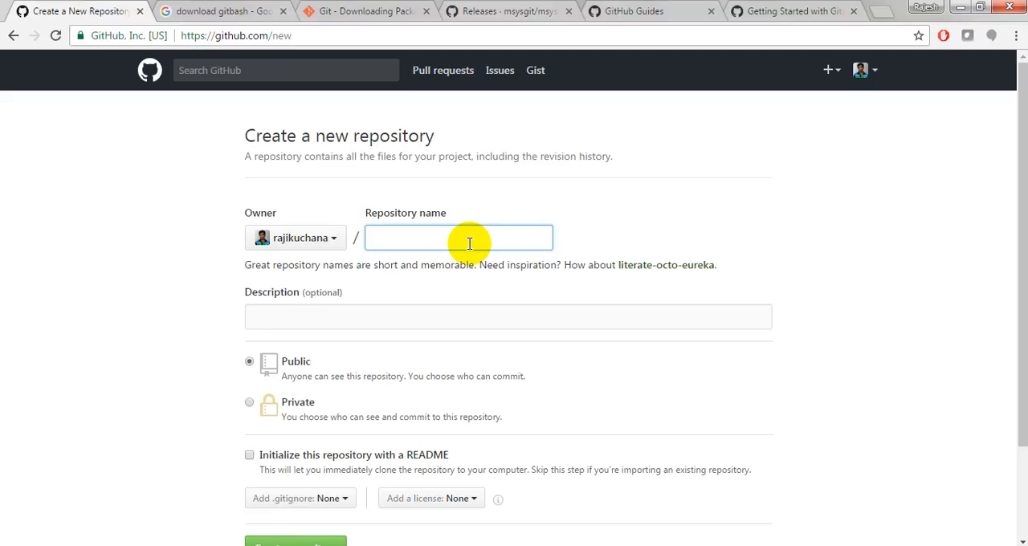
{"action": "type", "text": "Development"}
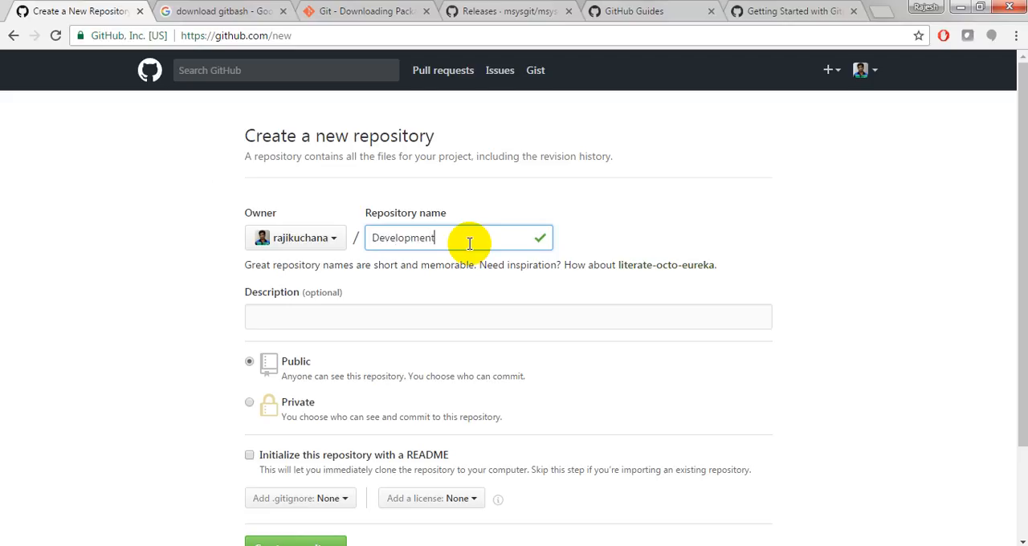
{"action": "key", "text": "BackSpace"}
{"action": "type", "text": "QA"}
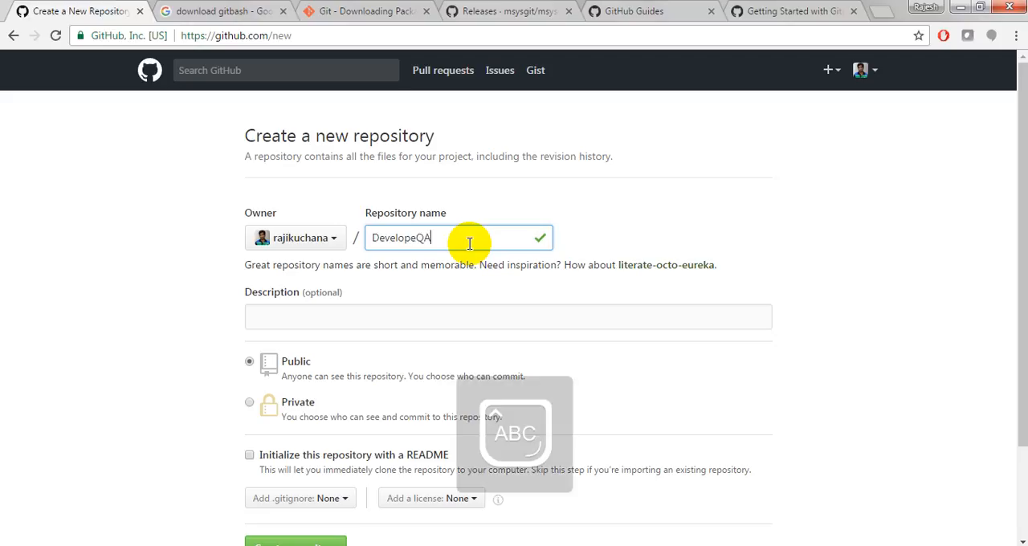
{"action": "type", "text": "automation"}
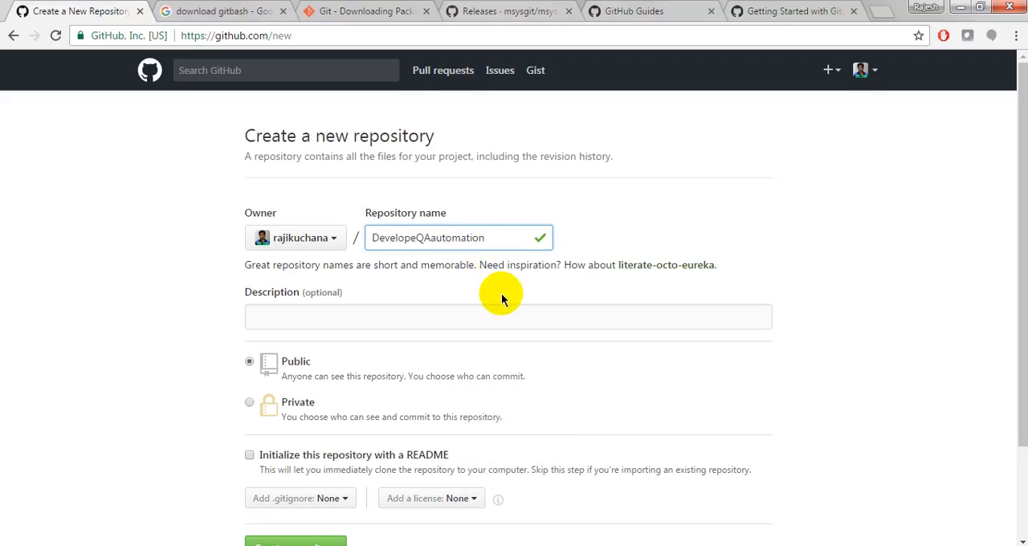
{"action": "mouse_move", "coordinate": [498, 289]}
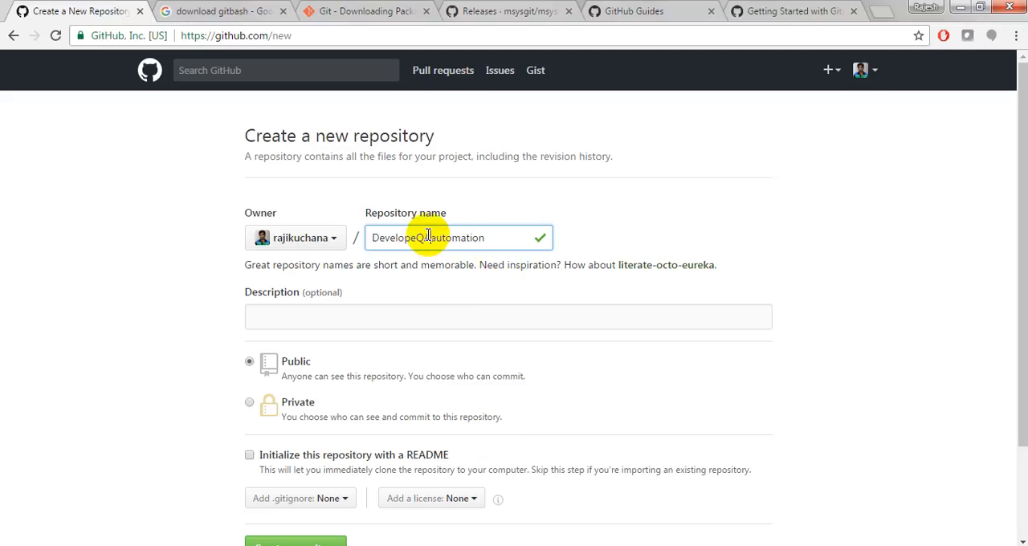
{"action": "type", "text": "DevelopeQAauto"}
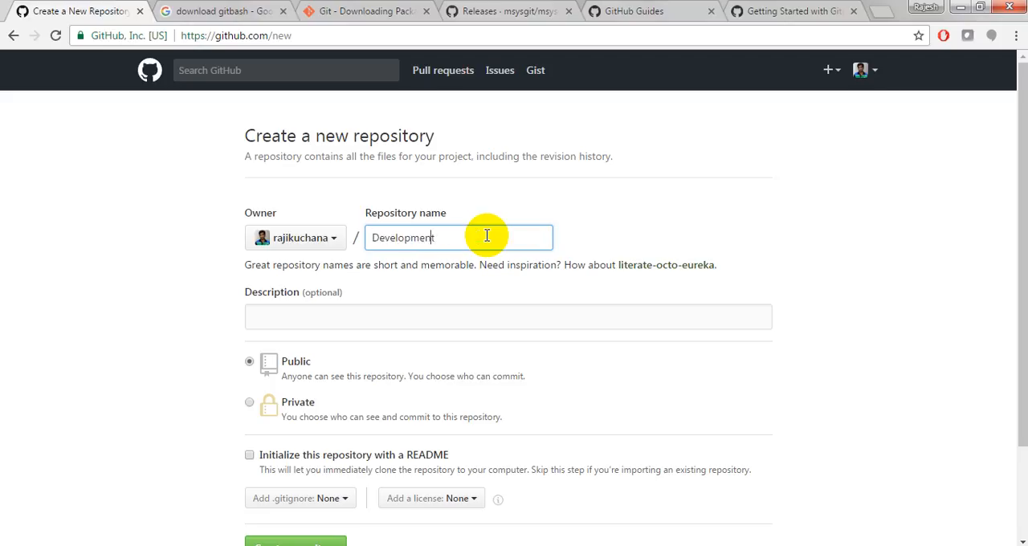
{"action": "type", "text": "My"}
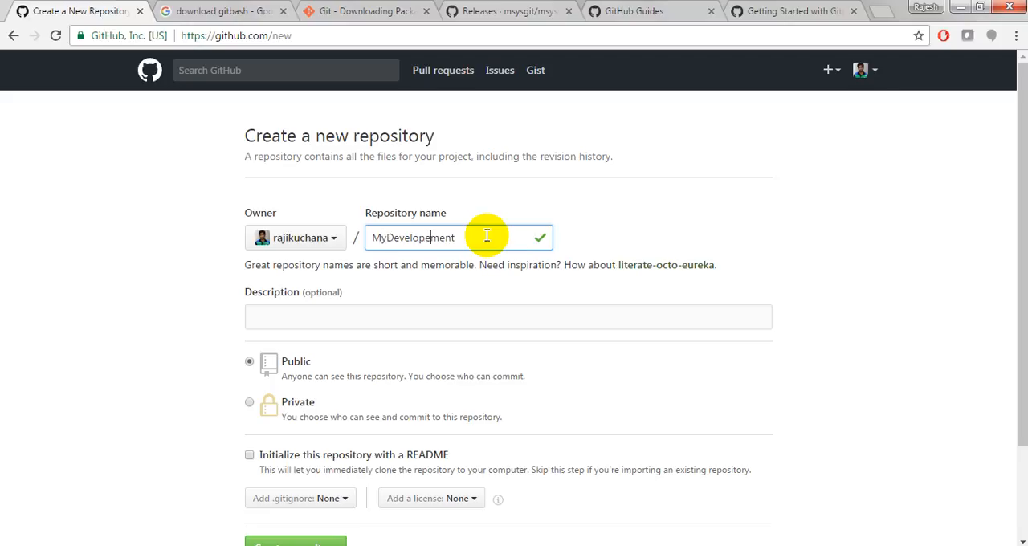
{"action": "mouse_move", "coordinate": [521, 248]}
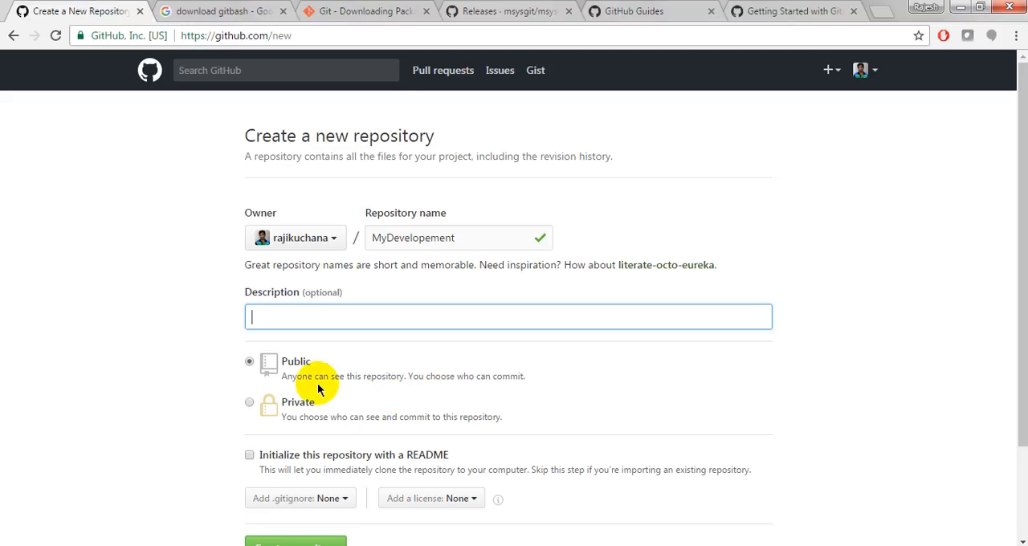
{"action": "mouse_move", "coordinate": [494, 376]}
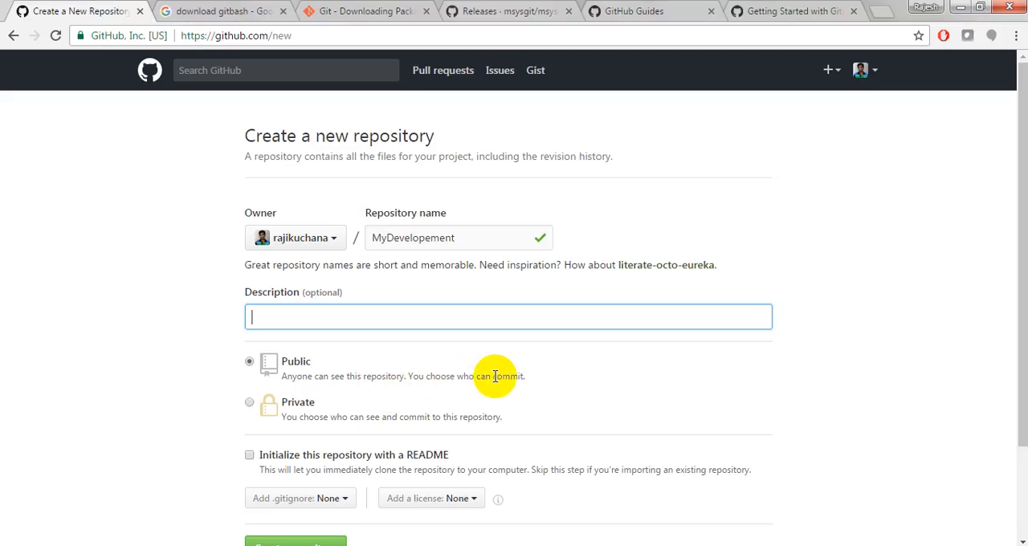
{"action": "mouse_move", "coordinate": [322, 421]}
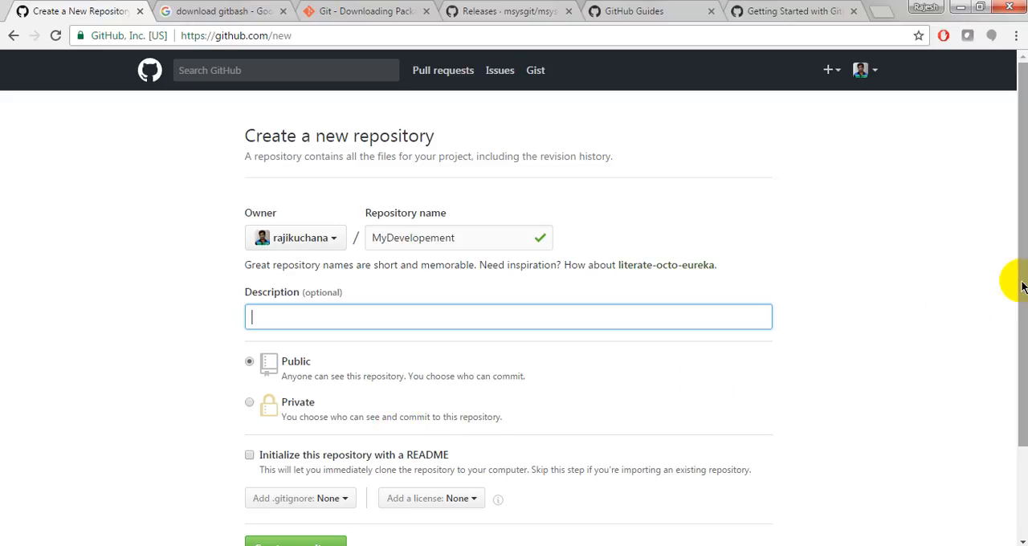
Keep the repository Public after trying Private, and tick Initialize with a README.
{"action": "scroll", "scroll_direction": "down", "scroll_amount": 3}
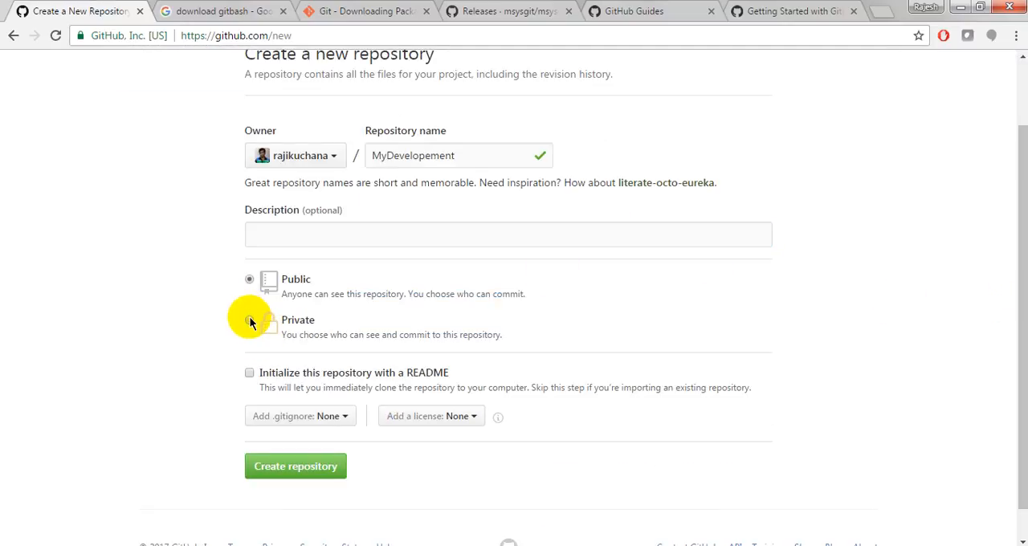
{"action": "left_click", "coordinate": [250, 320]}
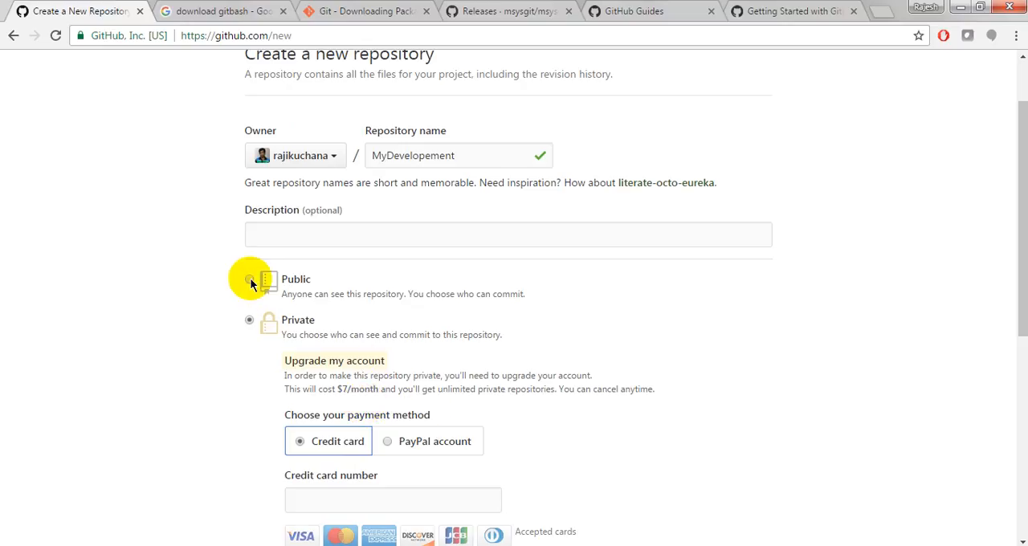
{"action": "left_click", "coordinate": [250, 279]}
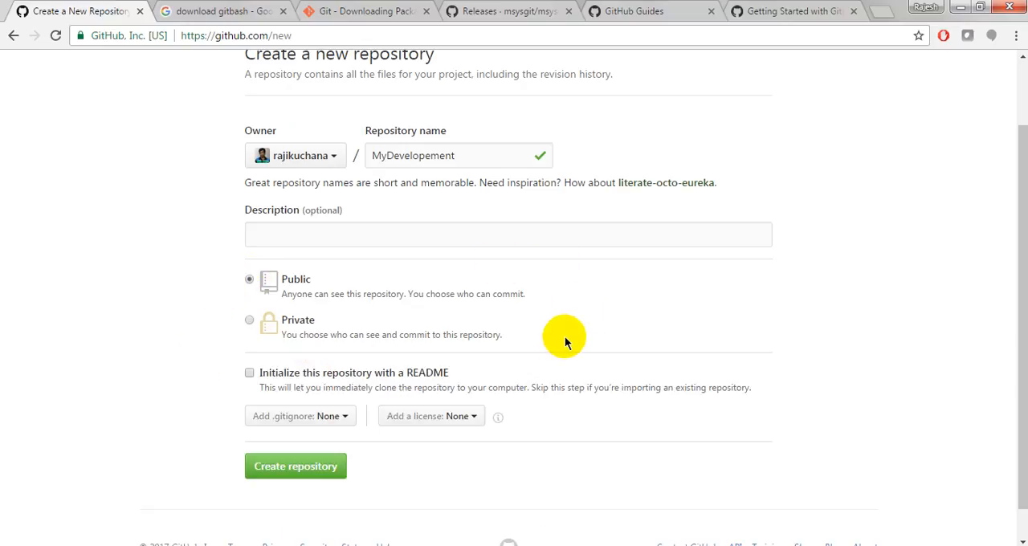
{"action": "mouse_move", "coordinate": [346, 293]}
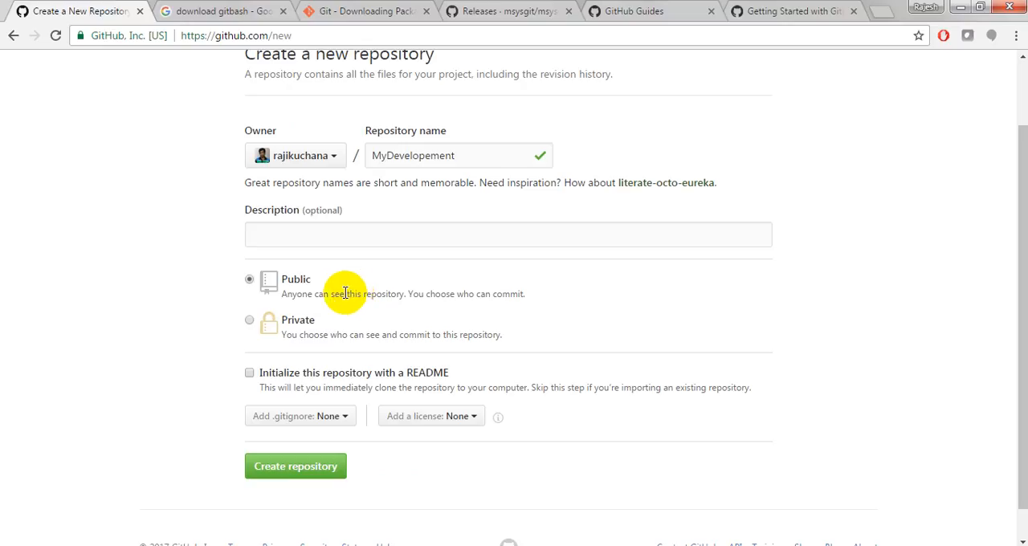
{"action": "mouse_move", "coordinate": [530, 307]}
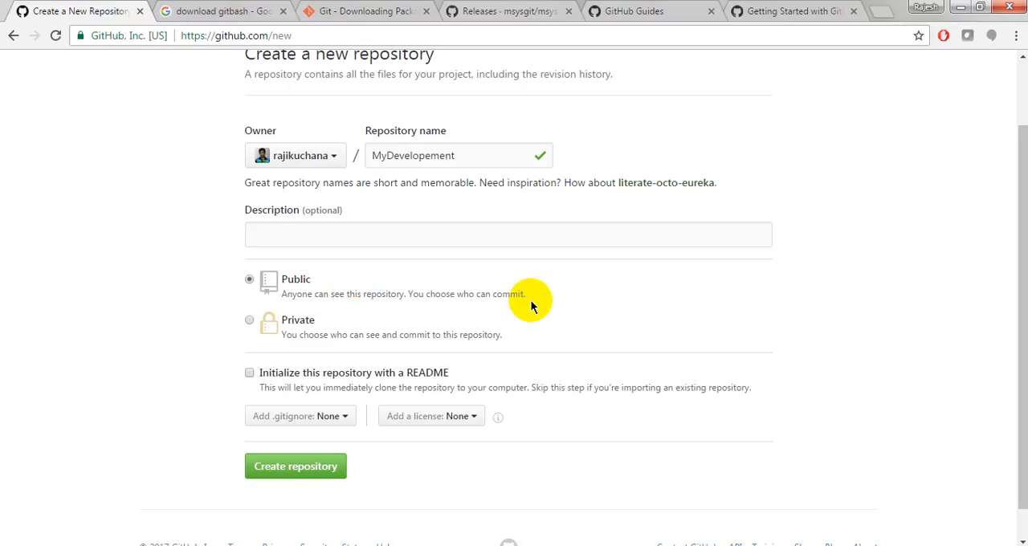
{"action": "mouse_move", "coordinate": [291, 374]}
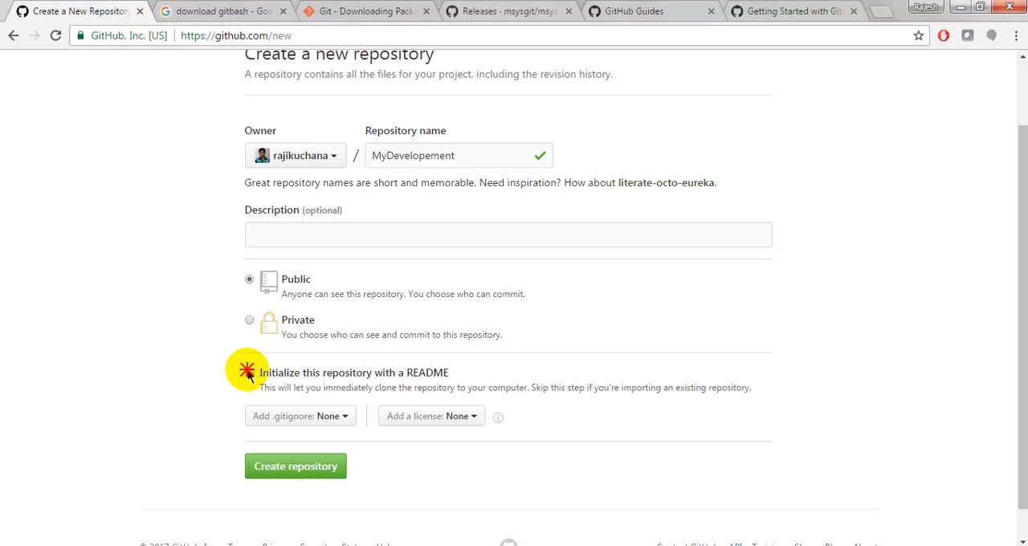
{"action": "left_click", "coordinate": [249, 372]}
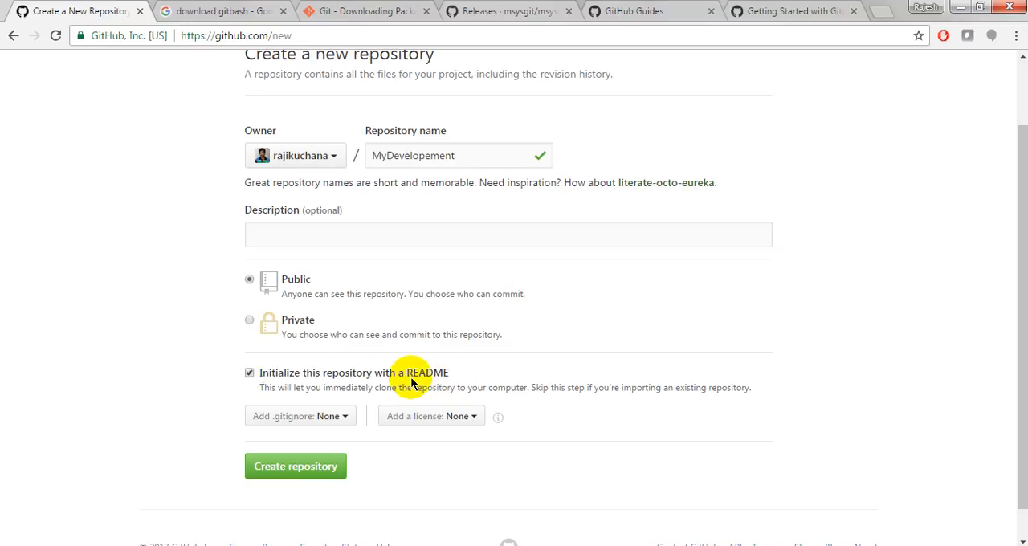
{"action": "mouse_move", "coordinate": [379, 458]}
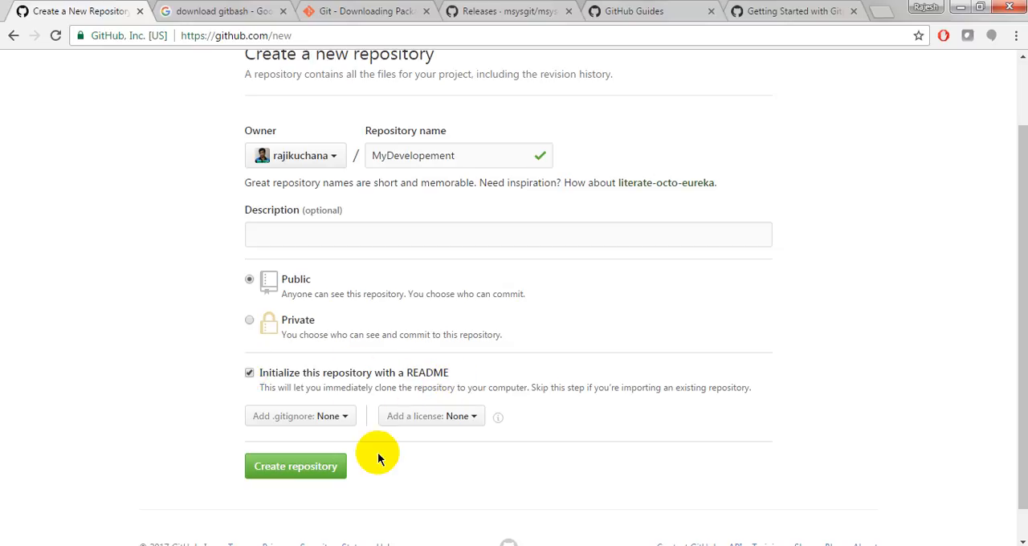
{"action": "mouse_move", "coordinate": [353, 388]}
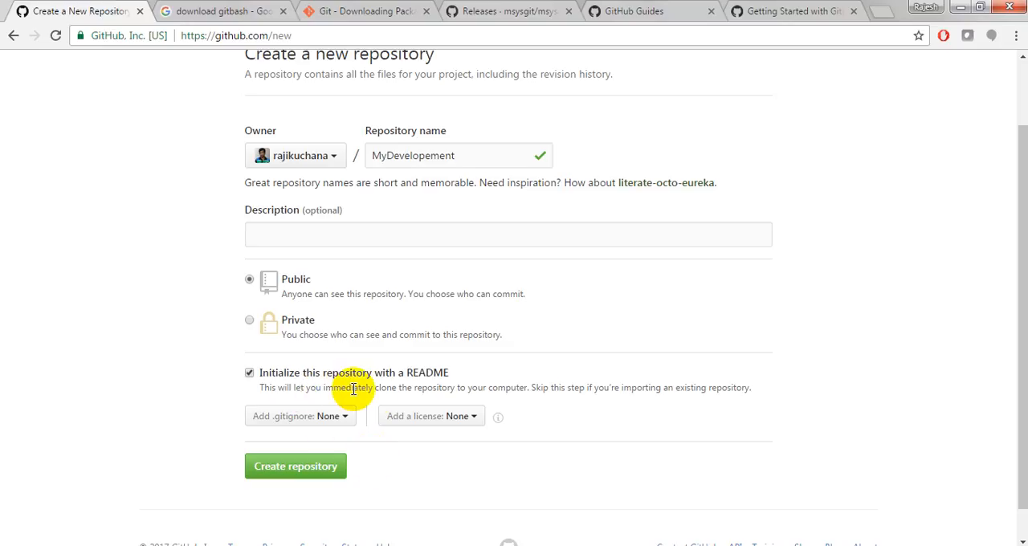
{"action": "mouse_move", "coordinate": [482, 387]}
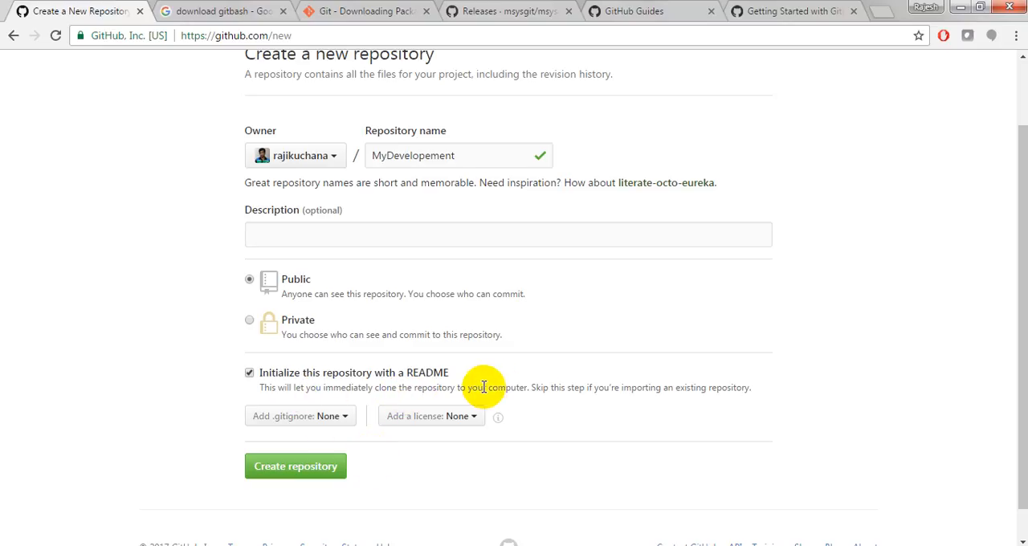
{"action": "mouse_move", "coordinate": [583, 389]}
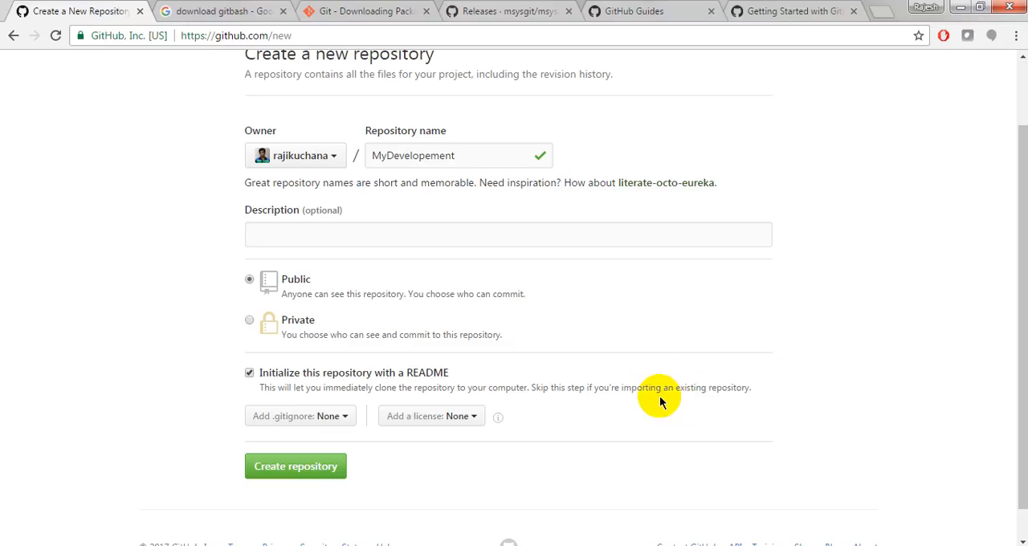
{"action": "mouse_move", "coordinate": [715, 387]}
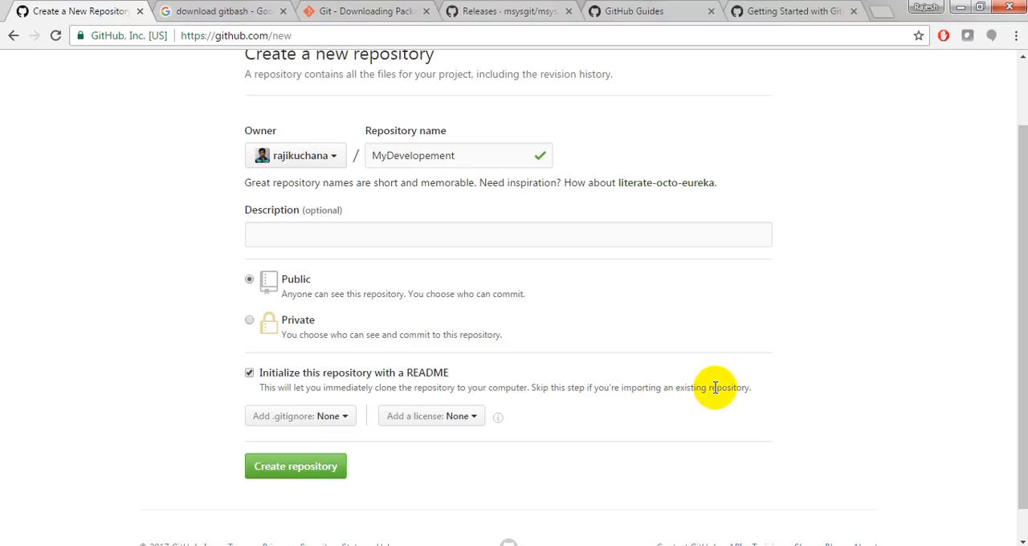
{"action": "mouse_move", "coordinate": [295, 466]}
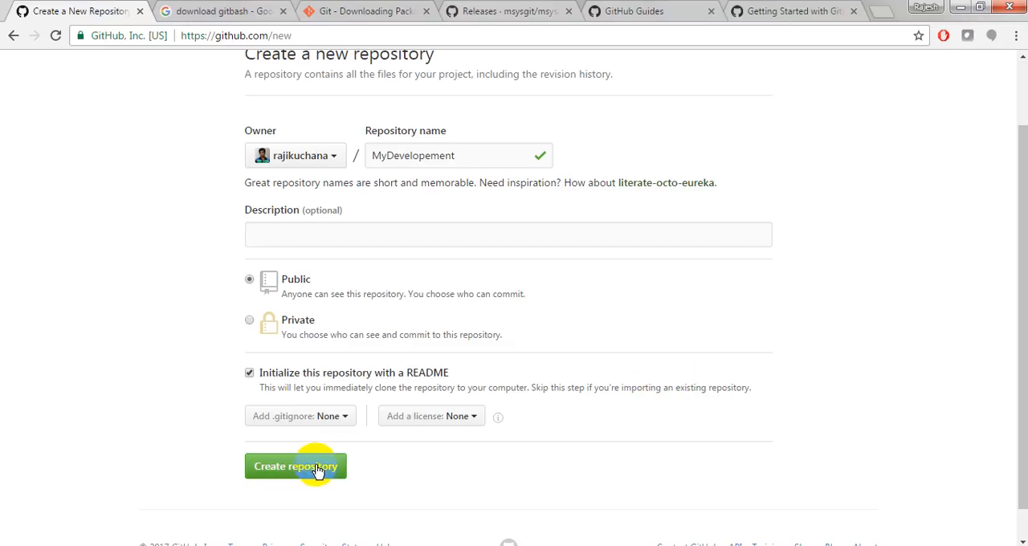
Create the MyDevelopement repository with its initial README.md commit.
{"action": "left_click", "coordinate": [295, 466]}
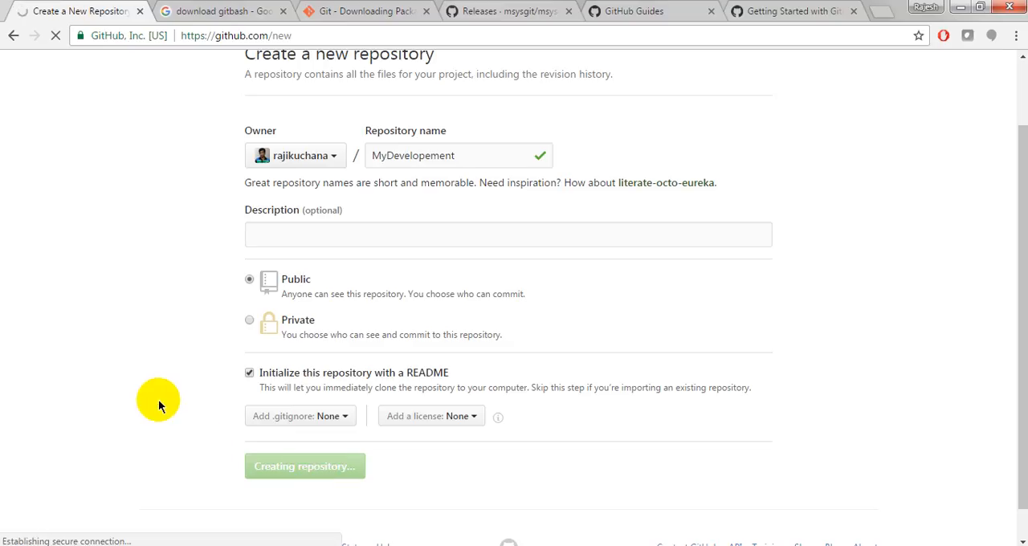
{"action": "left_click", "coordinate": [304, 466]}
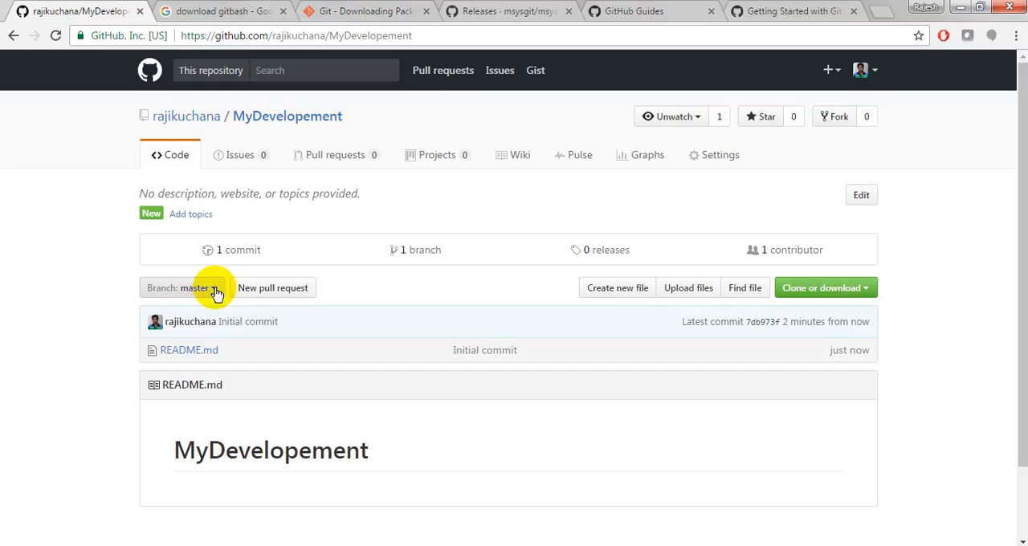
{"action": "left_click", "coordinate": [192, 288]}
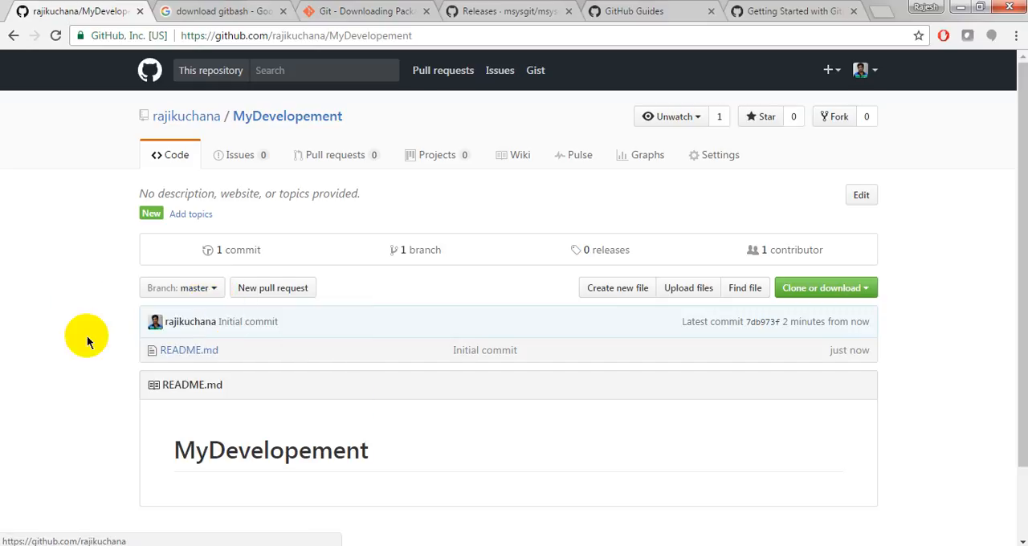
{"action": "mouse_move", "coordinate": [189, 349]}
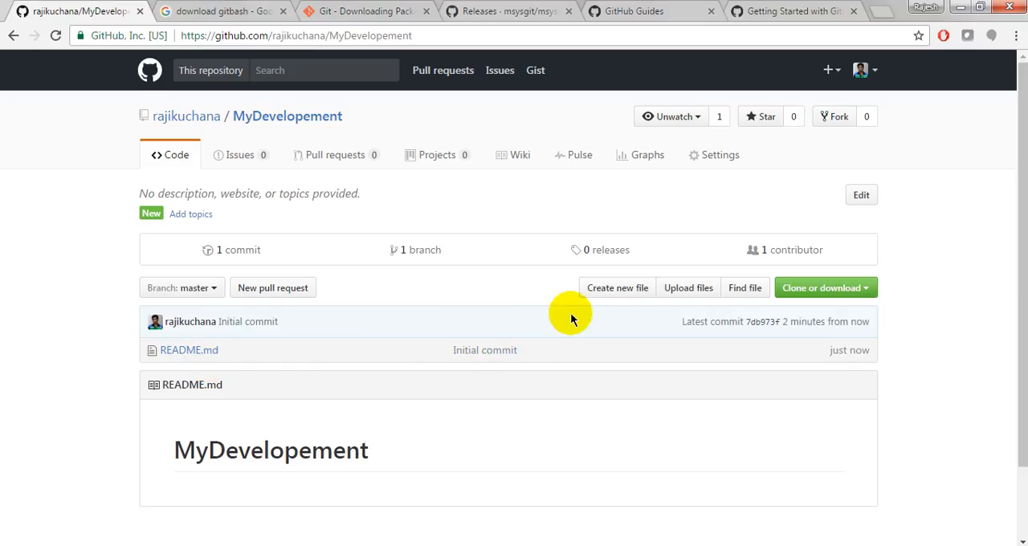
{"action": "mouse_move", "coordinate": [518, 363]}
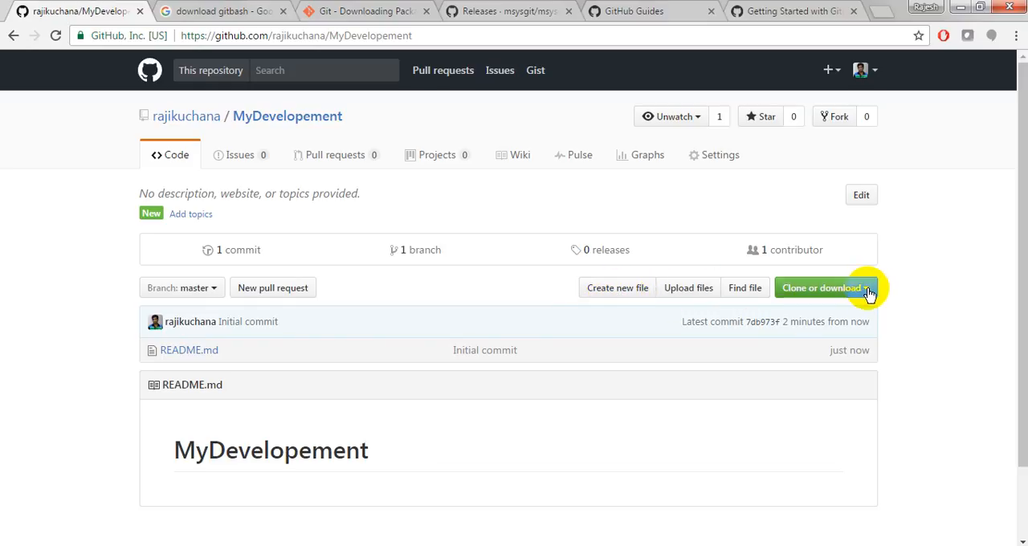
Show the MyDevelopement HTTPS clone URL under Clone or download.
{"action": "left_click", "coordinate": [821, 288]}
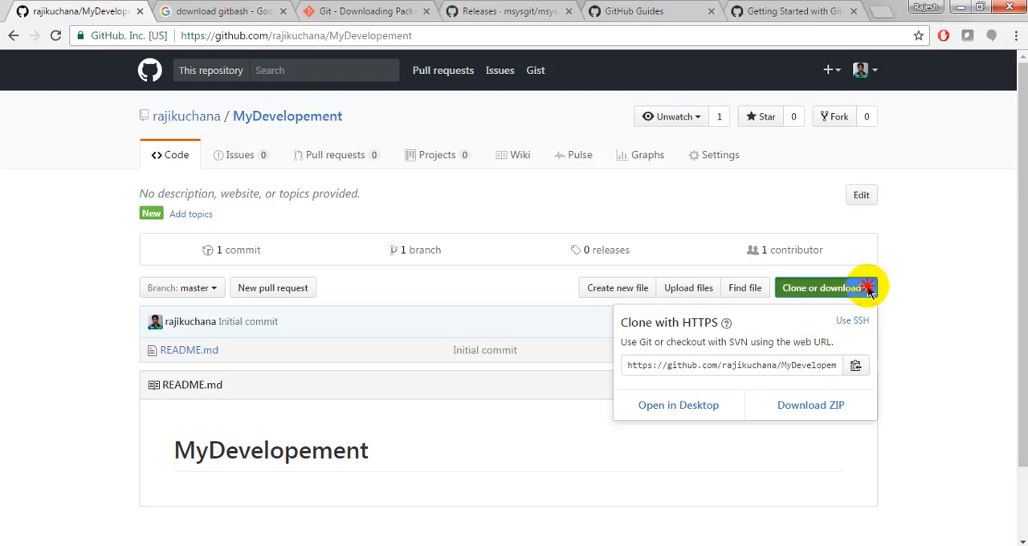
{"action": "mouse_move", "coordinate": [774, 375]}
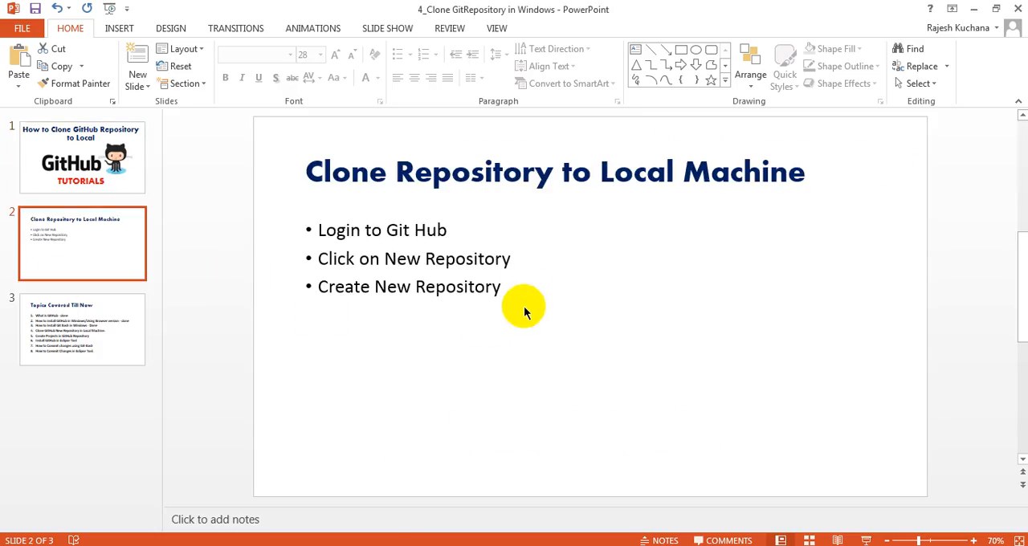
{"action": "left_click", "coordinate": [526, 313]}
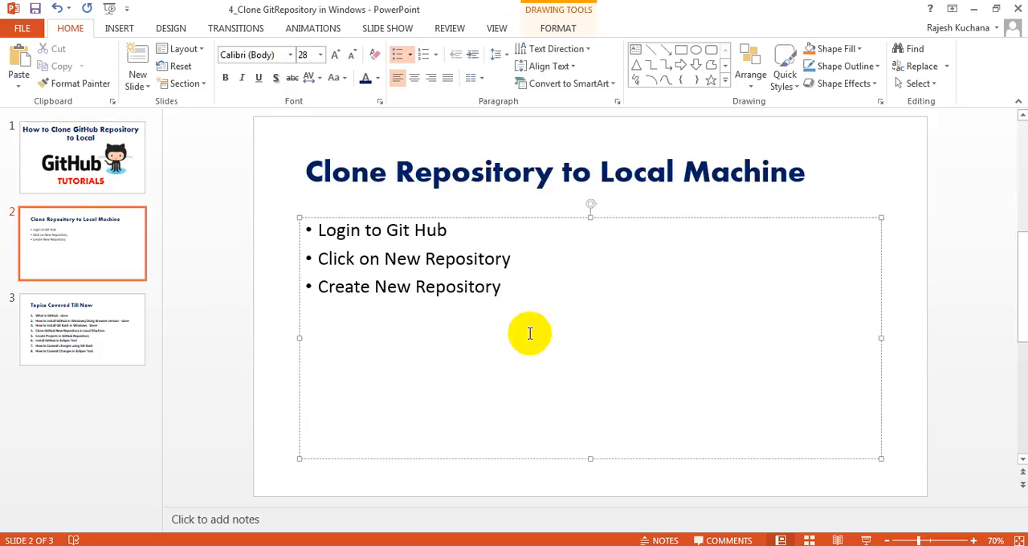
{"action": "type", "text": "https://github.com/rajikuchana/MyDevelopement.git"}
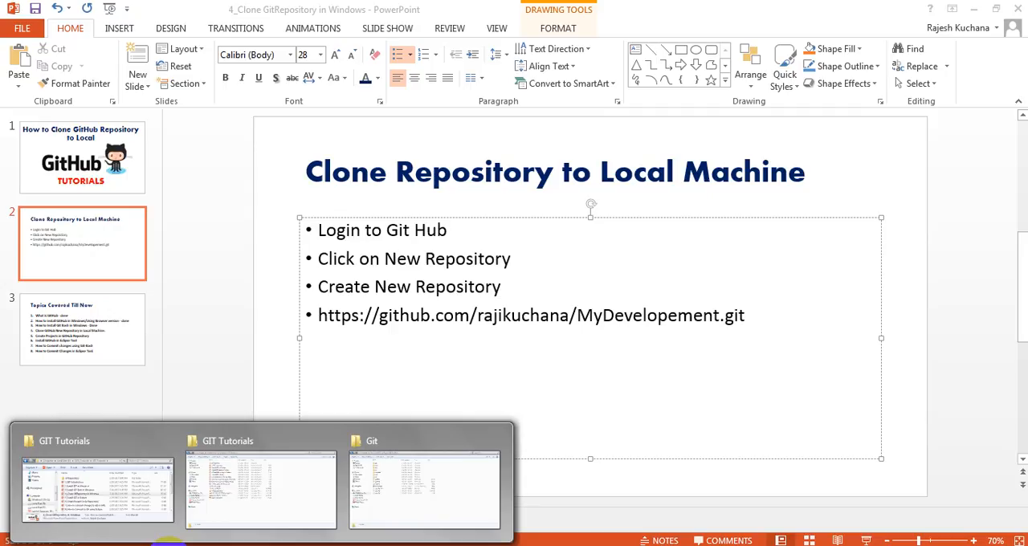
{"action": "left_click", "coordinate": [96, 490]}
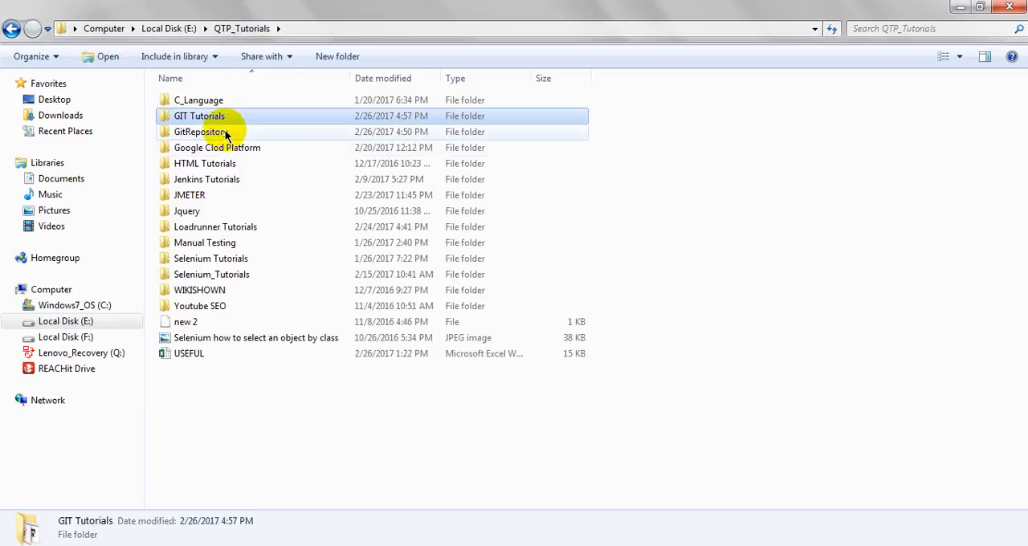
Open a Git Bash terminal inside the empty E:\QTP_Tutorials\GitRepository folder.
{"action": "double_click", "coordinate": [201, 131]}
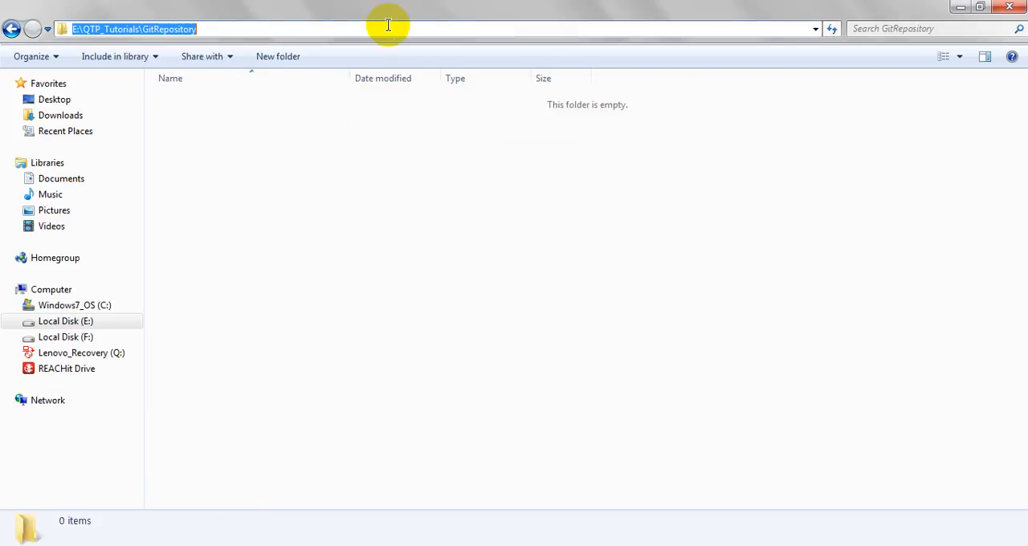
{"action": "right_click", "coordinate": [304, 141]}
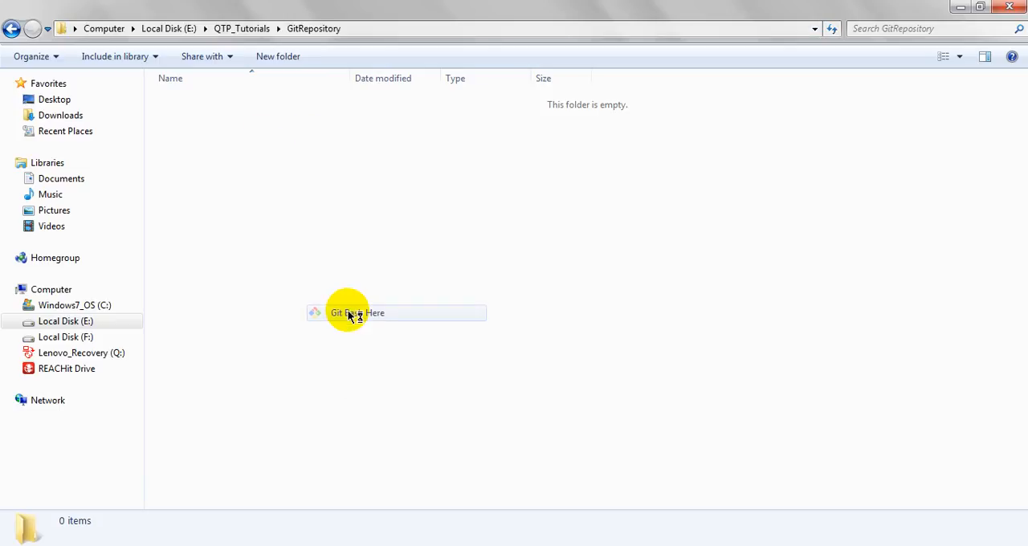
{"action": "left_click", "coordinate": [356, 312]}
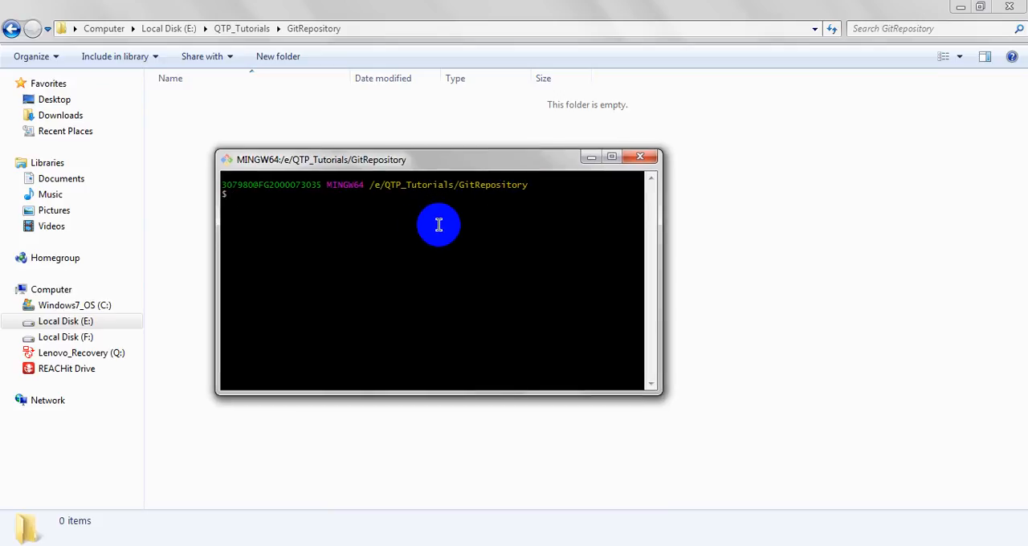
Run git clone with the MyDevelopement URL copied from the slide.
{"action": "type", "text": "git"}
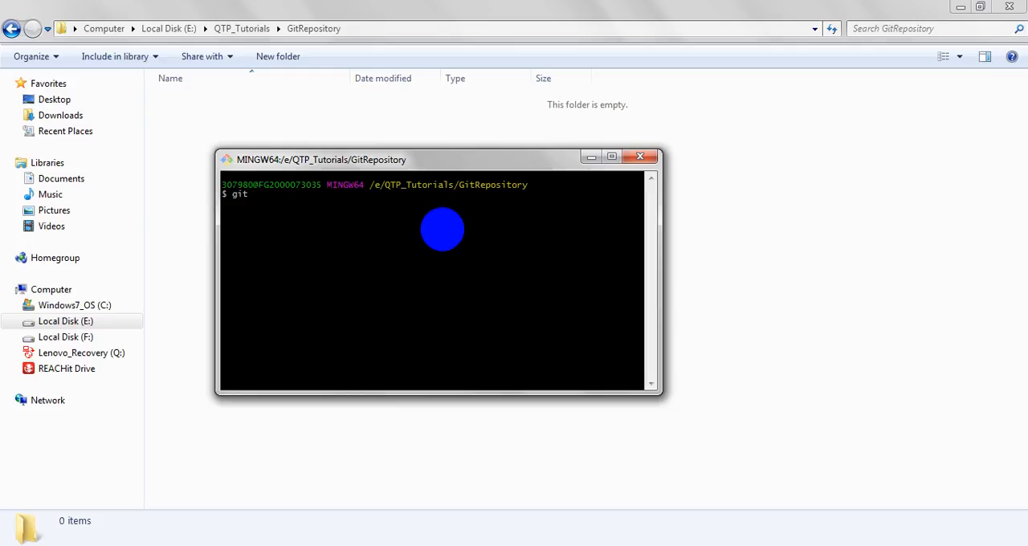
{"action": "type", "text": "clone"}
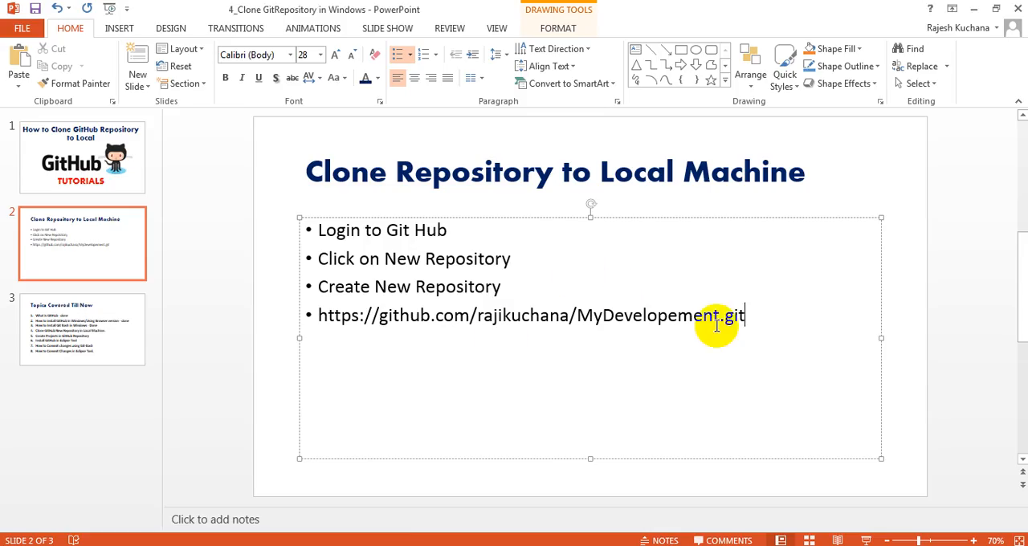
{"action": "left_click_drag", "start_coordinate": [745, 314], "coordinate": [318, 315]}
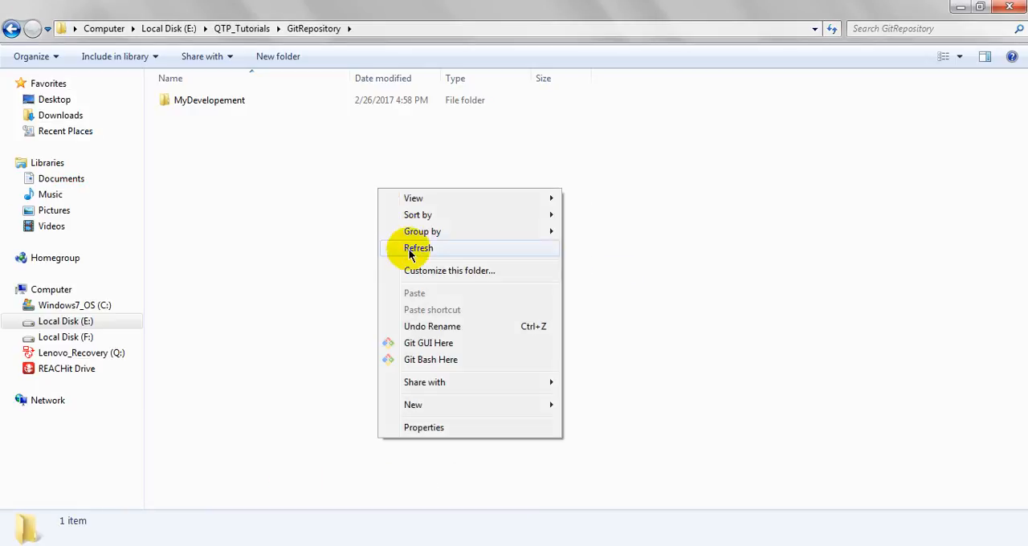
Open the cloned MyDevelopement folder showing .git and README.md.
{"action": "double_click", "coordinate": [210, 100]}
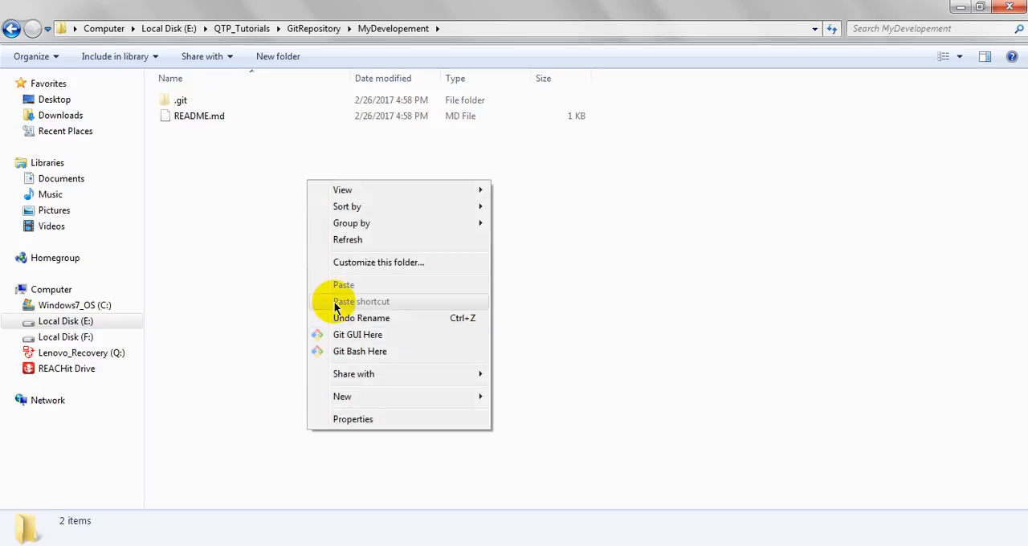
{"action": "left_click", "coordinate": [438, 187]}
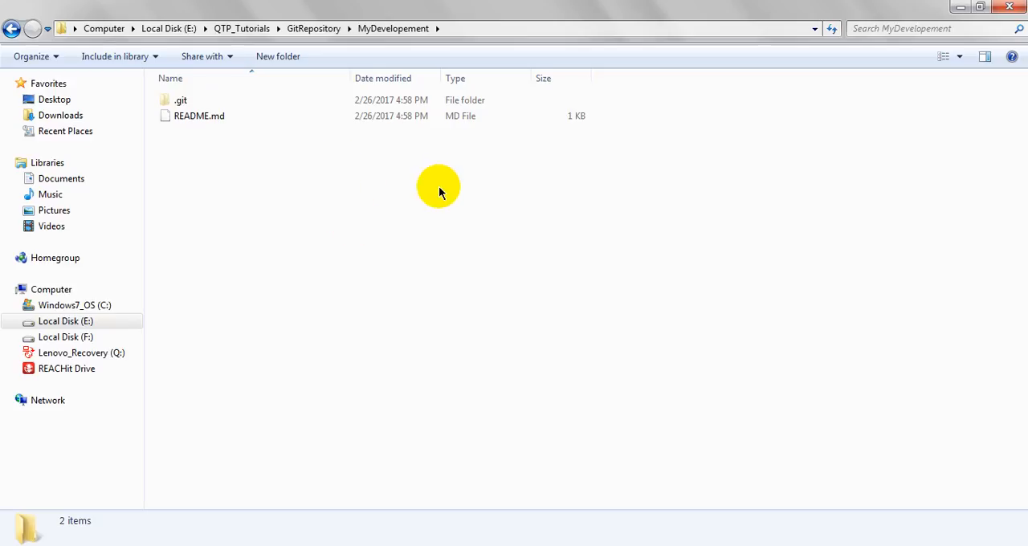
{"action": "mouse_move", "coordinate": [449, 441]}
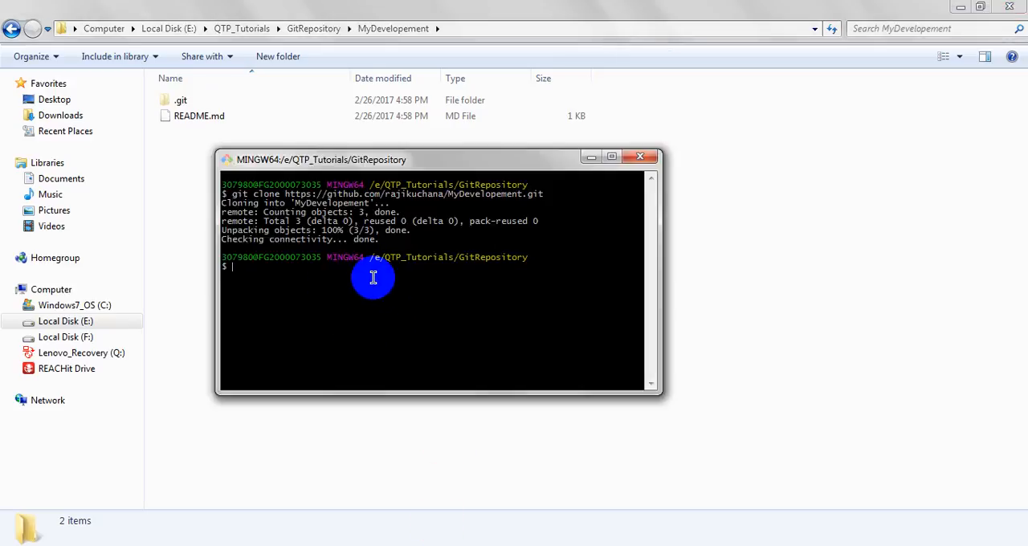
{"action": "mouse_move", "coordinate": [427, 290]}
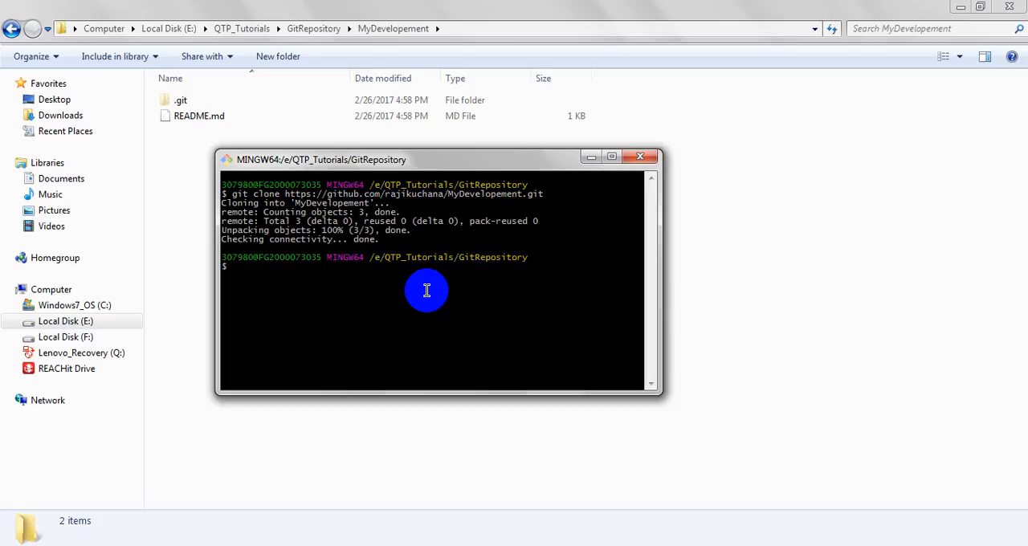
Change into the MyDevelopement folder with cd and maximize the Git Bash window.
{"action": "type", "text": "cd"}
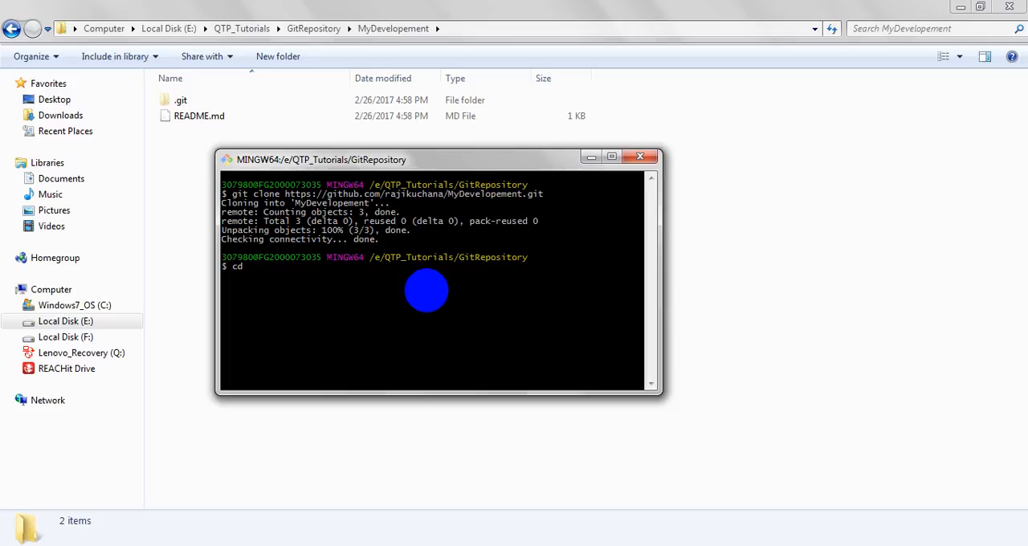
{"action": "type", "text": "M"}
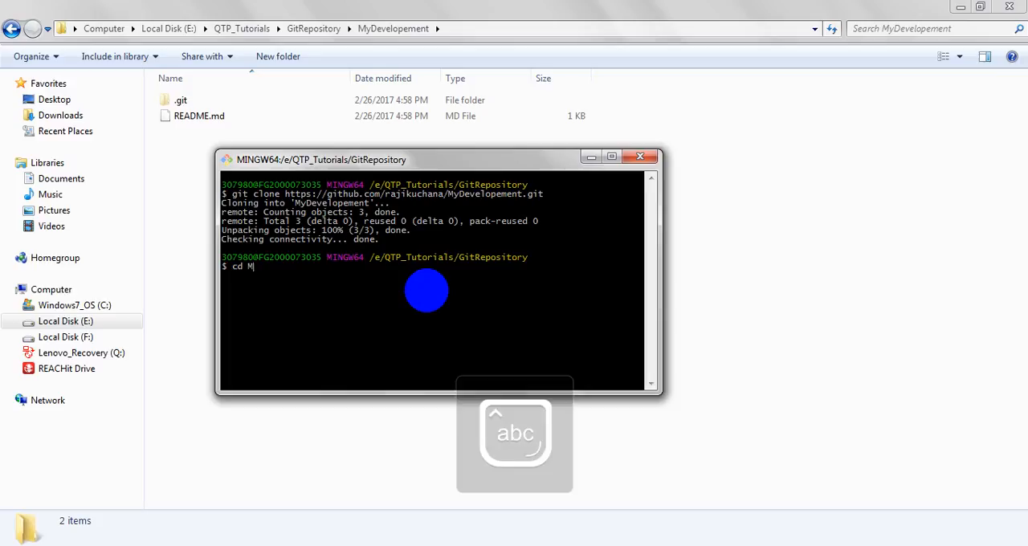
{"action": "key", "text": "Enter"}
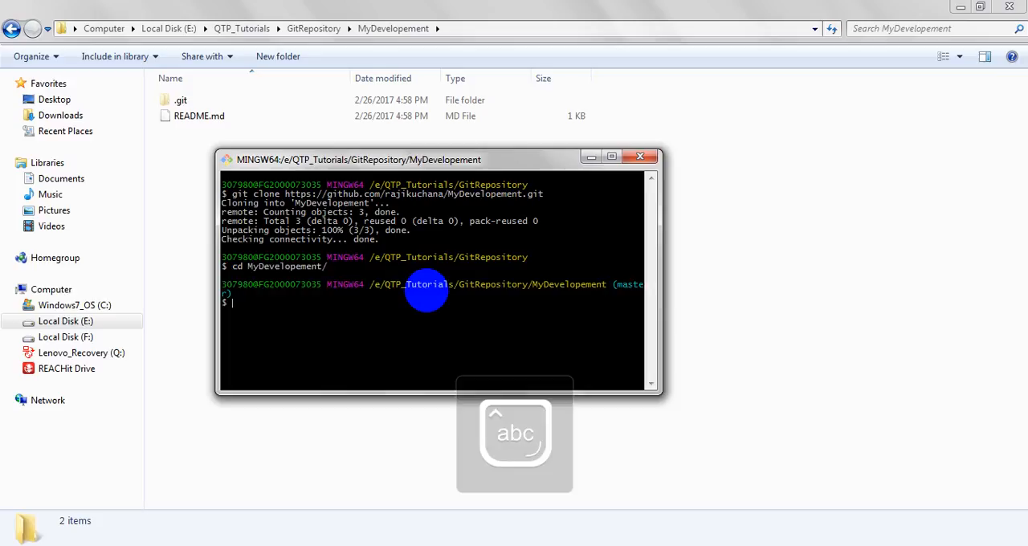
{"action": "left_click", "coordinate": [612, 157]}
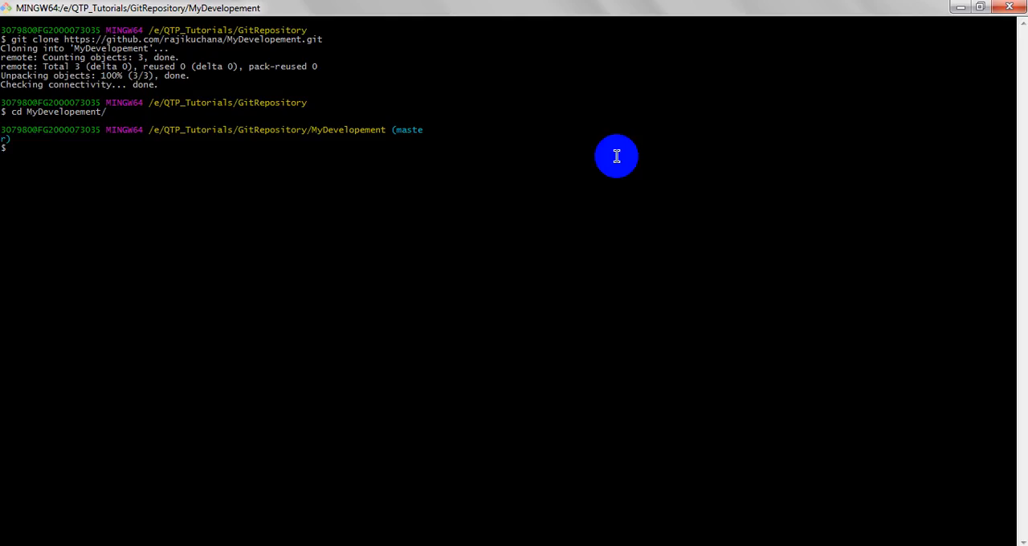
{"action": "mouse_move", "coordinate": [165, 229]}
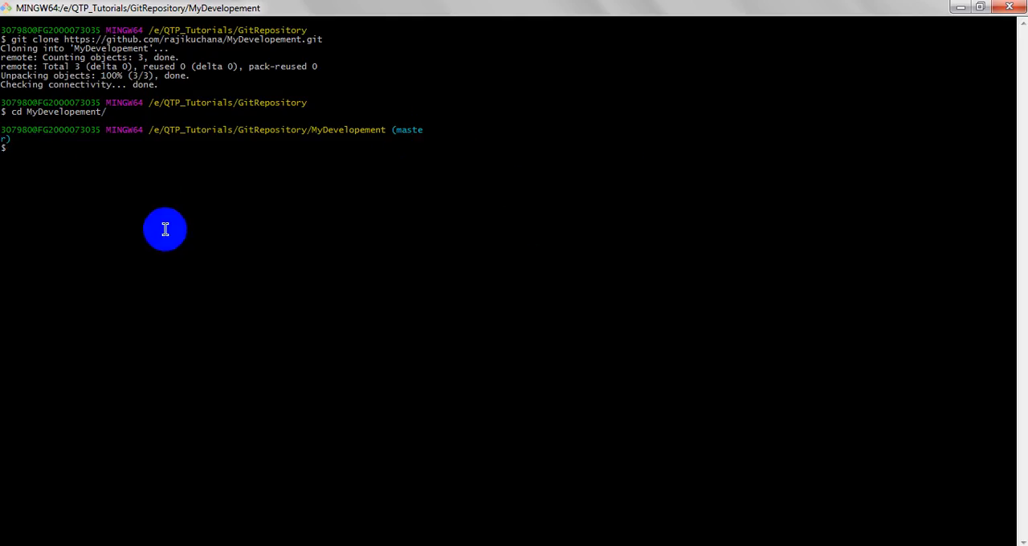
Run git init and git status in MyDevelopement, then restore the terminal to window size.
{"action": "type", "text": "g"}
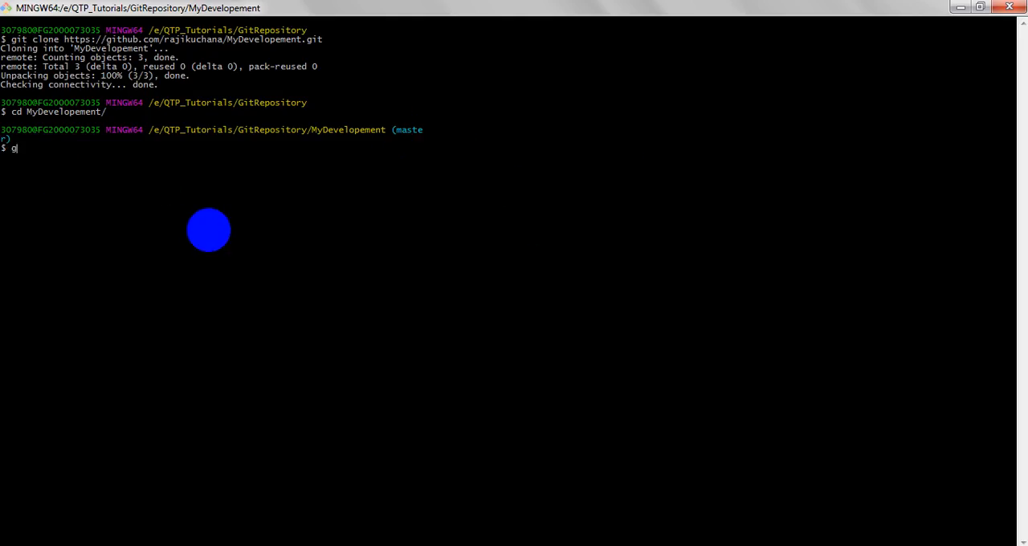
{"action": "type", "text": "it init"}
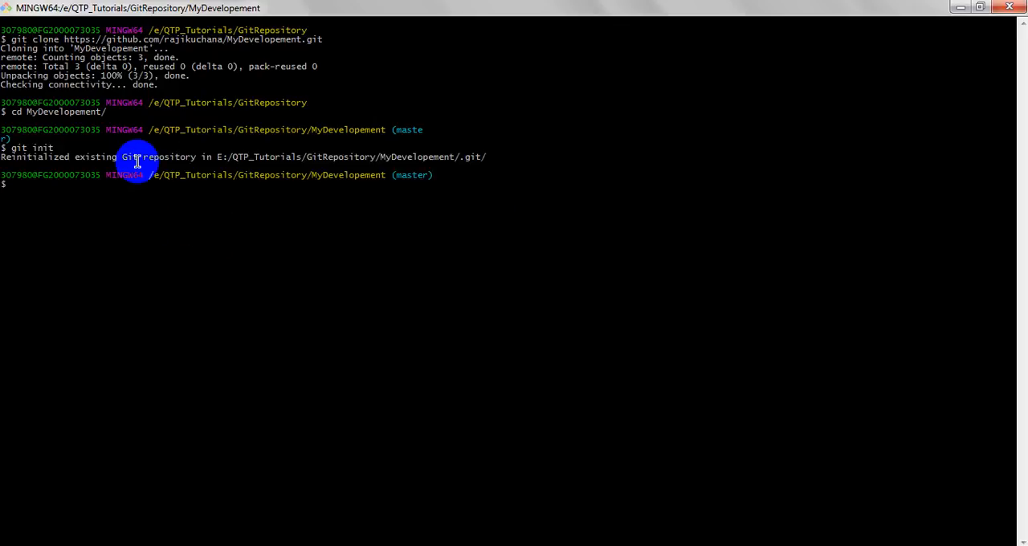
{"action": "mouse_move", "coordinate": [257, 195]}
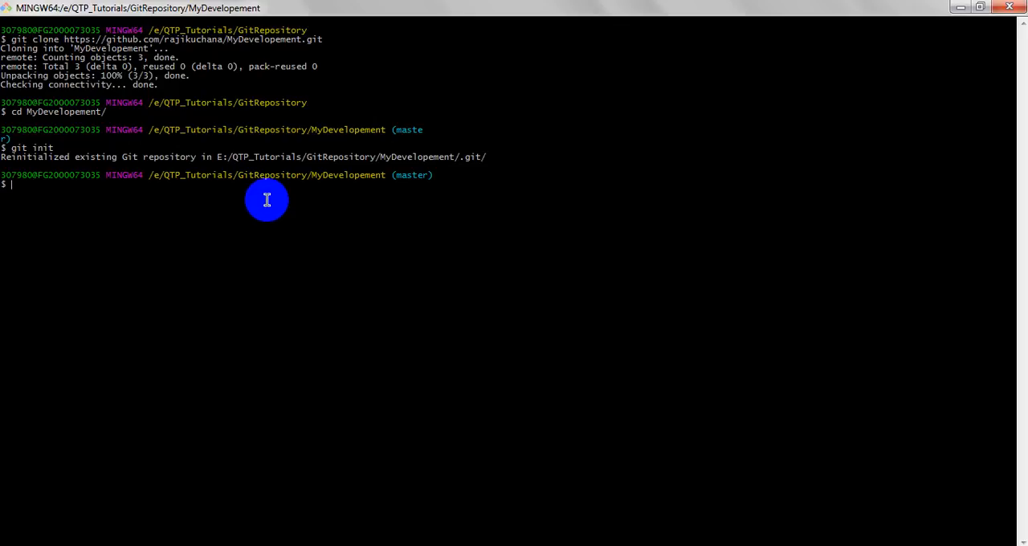
{"action": "mouse_move", "coordinate": [279, 294]}
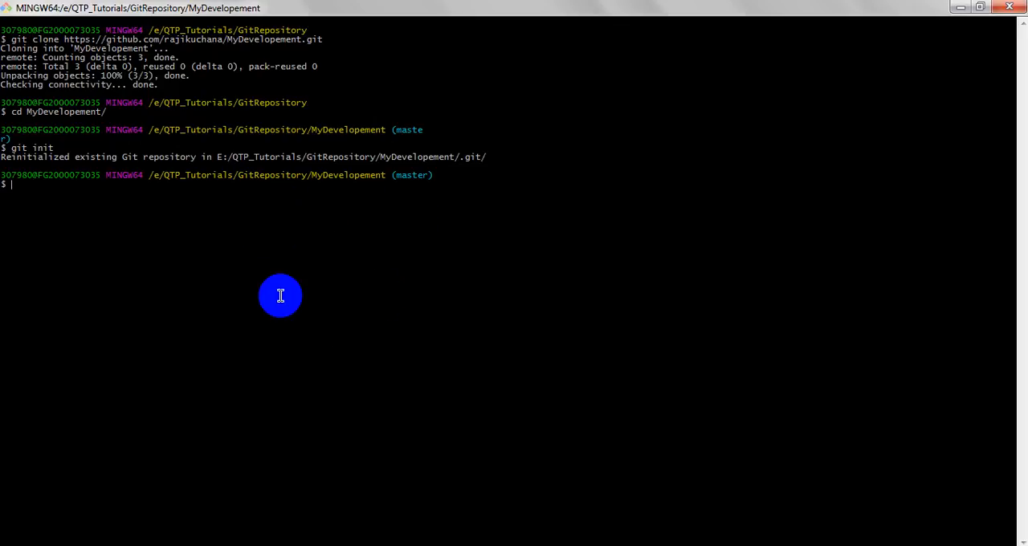
{"action": "mouse_move", "coordinate": [306, 226]}
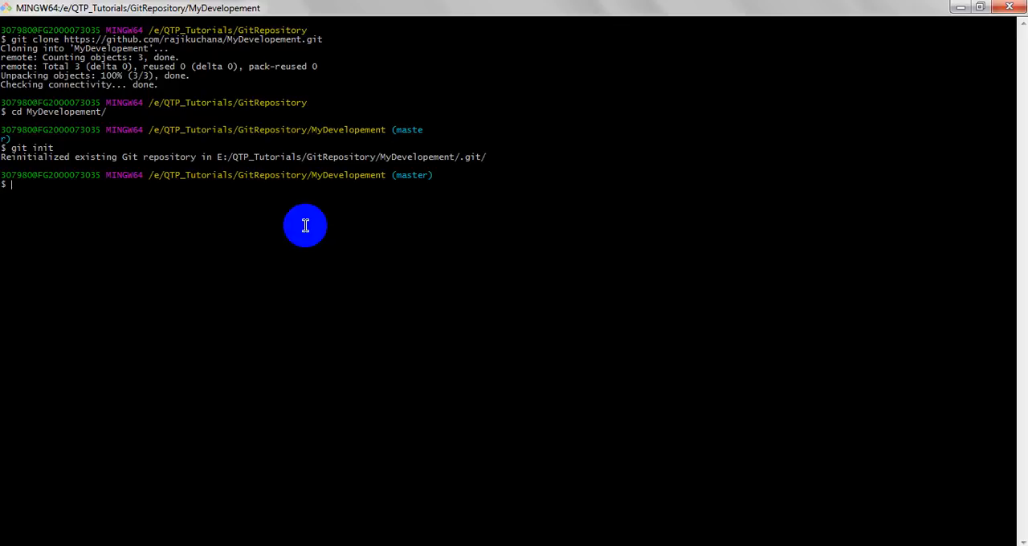
{"action": "type", "text": "git status"}
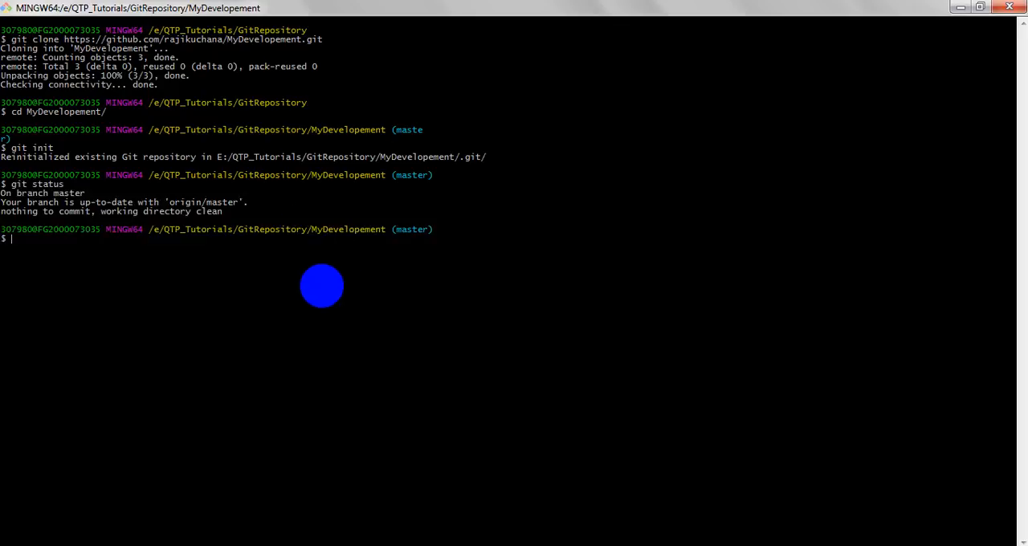
{"action": "double_click", "coordinate": [69, 193]}
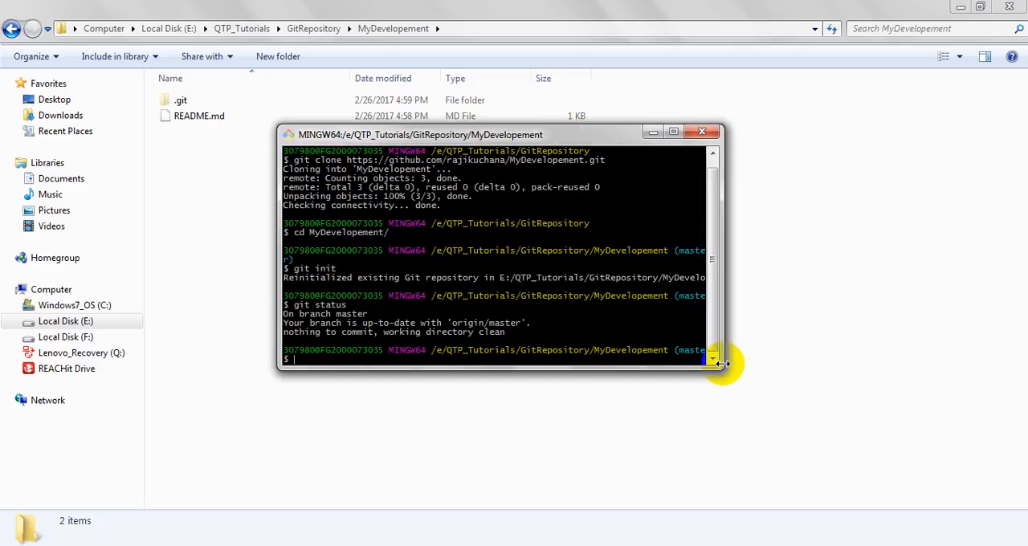
Enlarge the Git Bash window to show the full clone, init and status output.
{"action": "left_click_drag", "start_coordinate": [719, 366], "coordinate": [855, 478]}
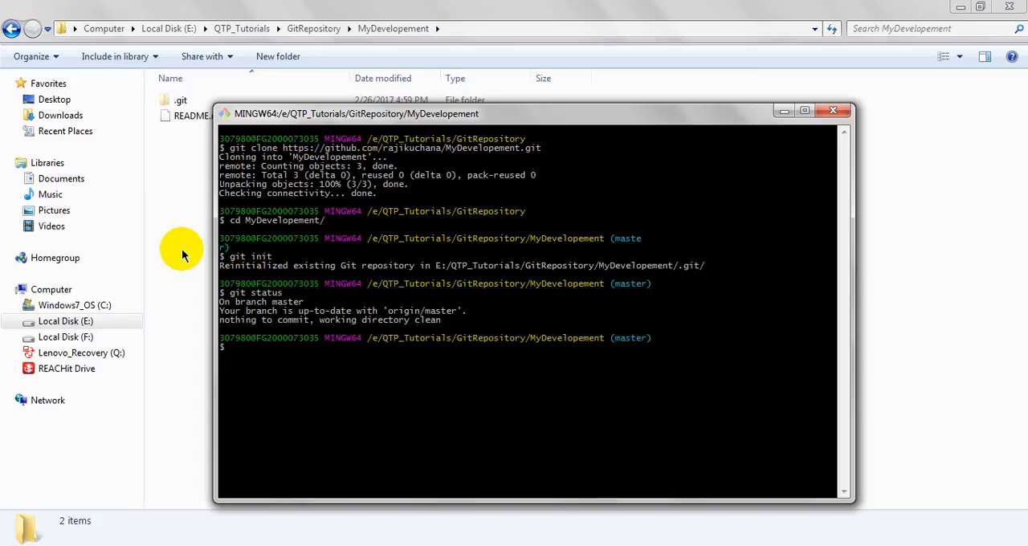
{"action": "mouse_move", "coordinate": [178, 248]}
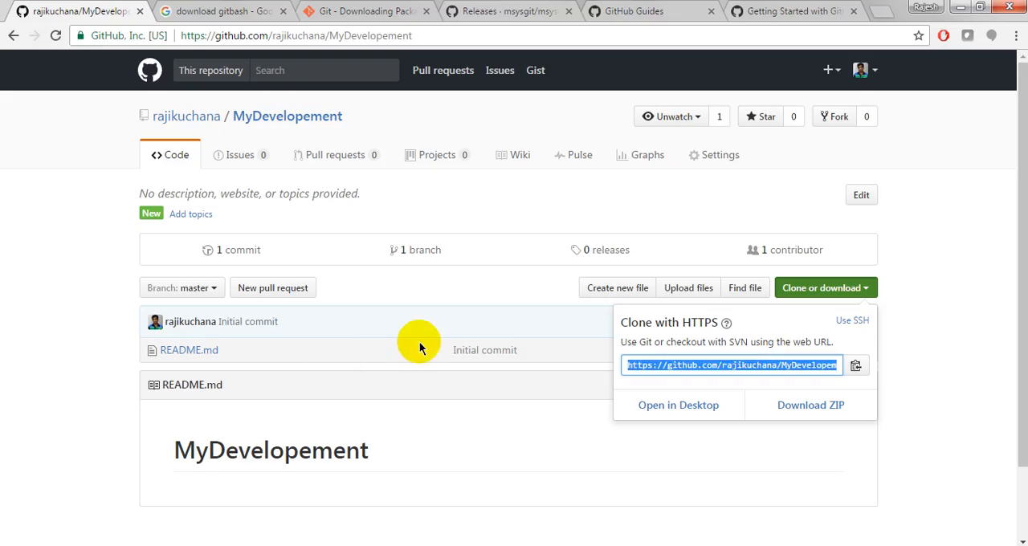
View MyDevelopement's branch list showing only master, then return to the Code page.
{"action": "right_click", "coordinate": [417, 341]}
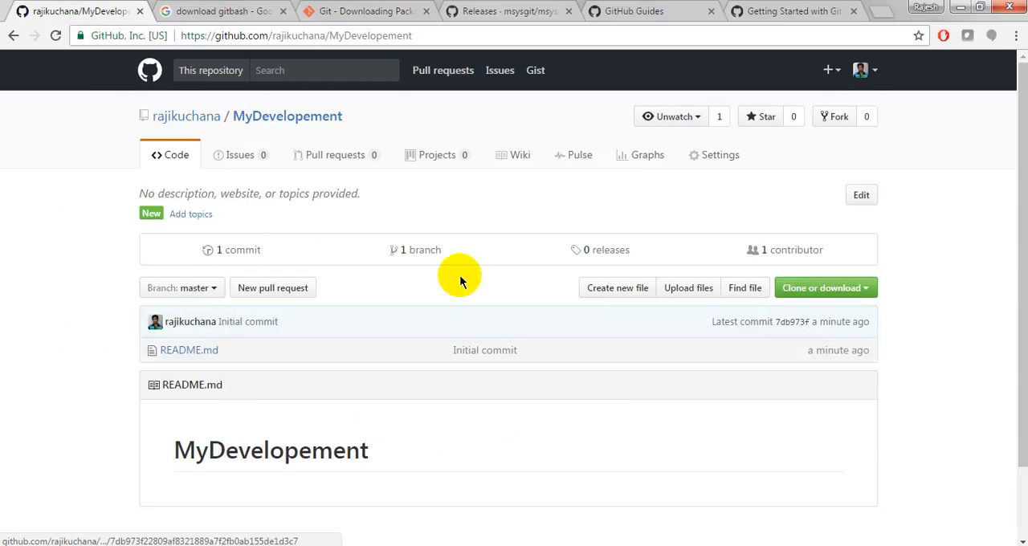
{"action": "left_click", "coordinate": [415, 250]}
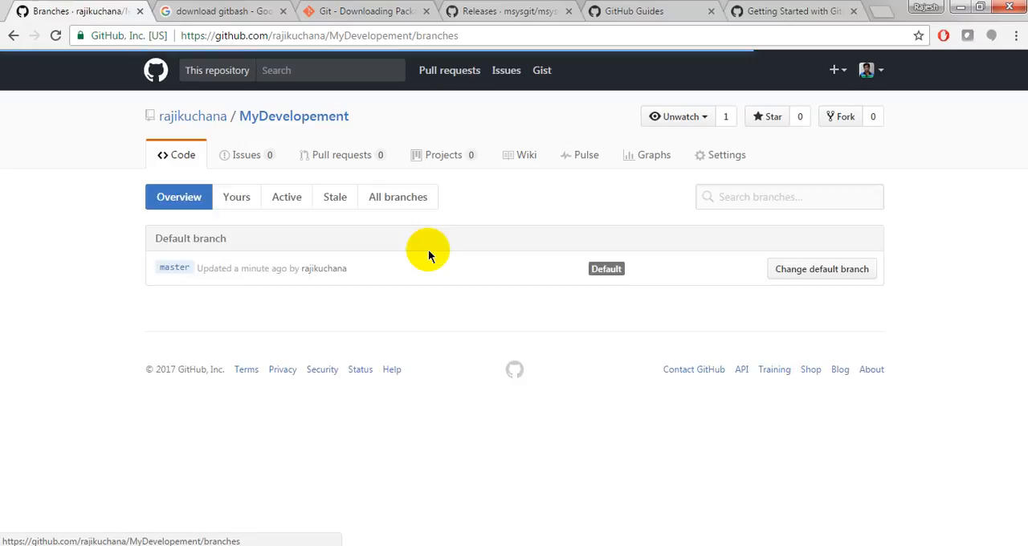
{"action": "mouse_move", "coordinate": [223, 279]}
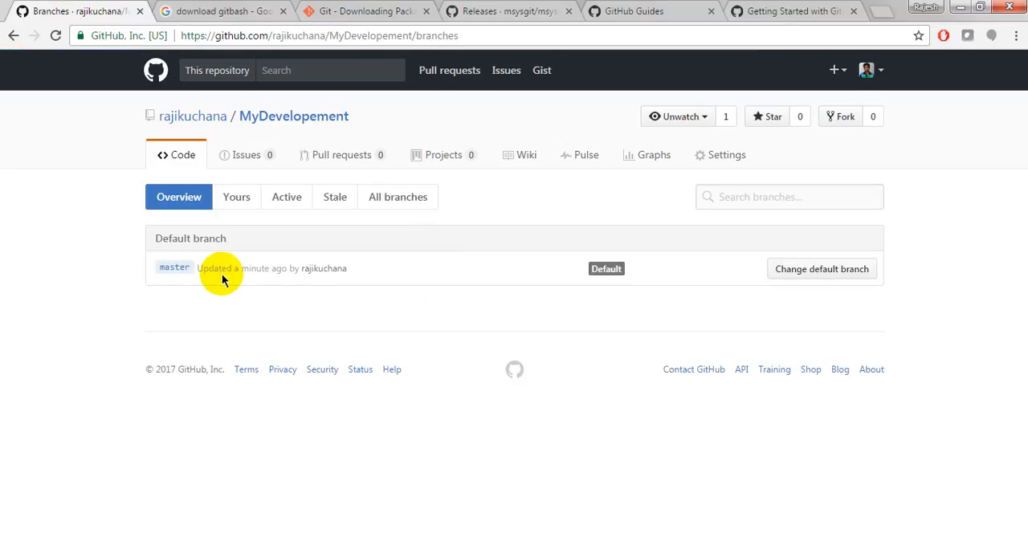
{"action": "mouse_move", "coordinate": [361, 277]}
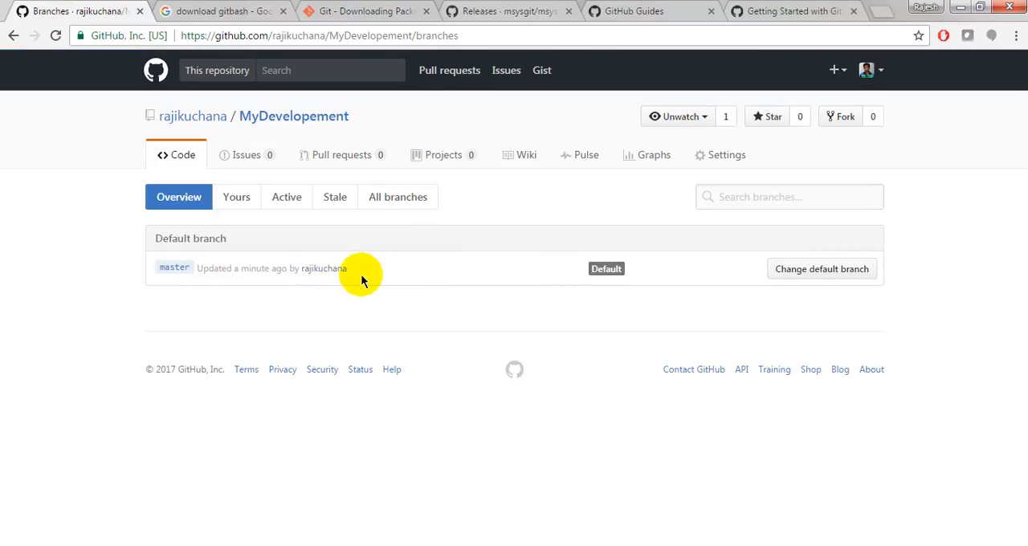
{"action": "mouse_move", "coordinate": [820, 269]}
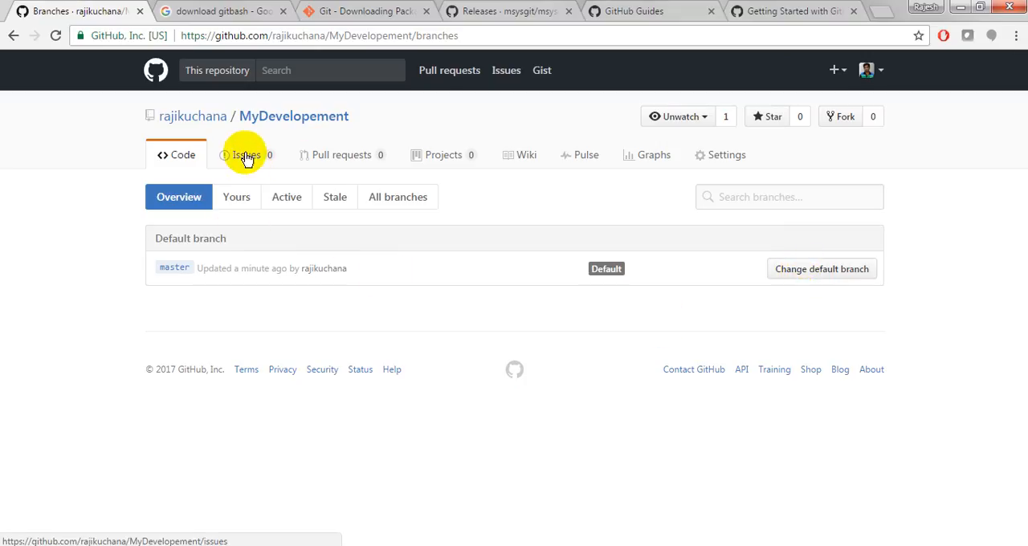
{"action": "left_click", "coordinate": [183, 154]}
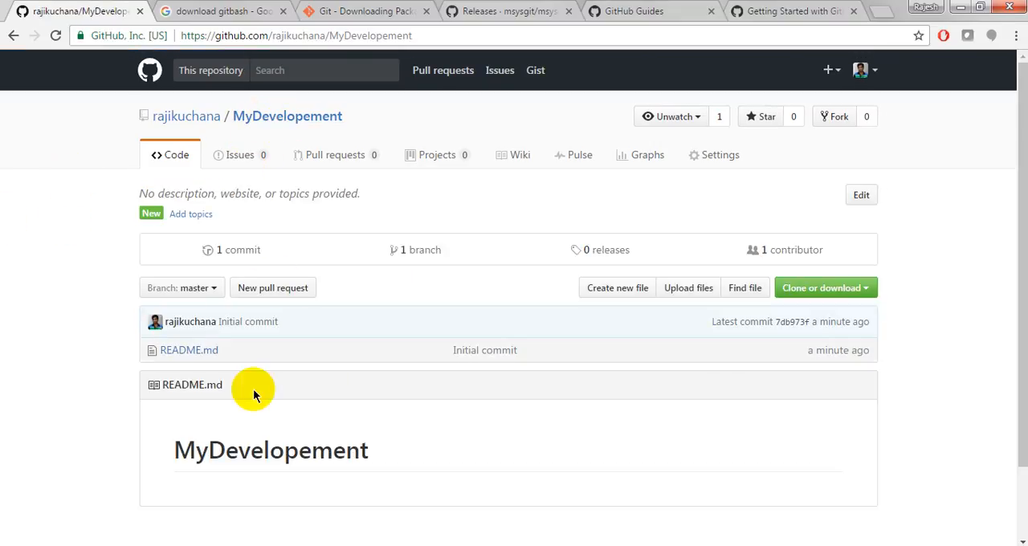
{"action": "mouse_move", "coordinate": [604, 355]}
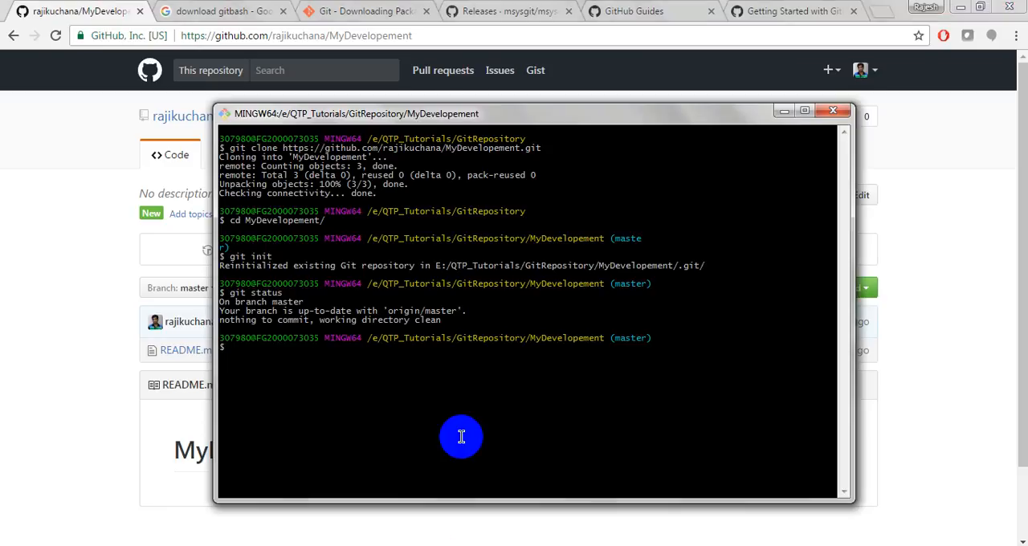
{"action": "mouse_move", "coordinate": [518, 473]}
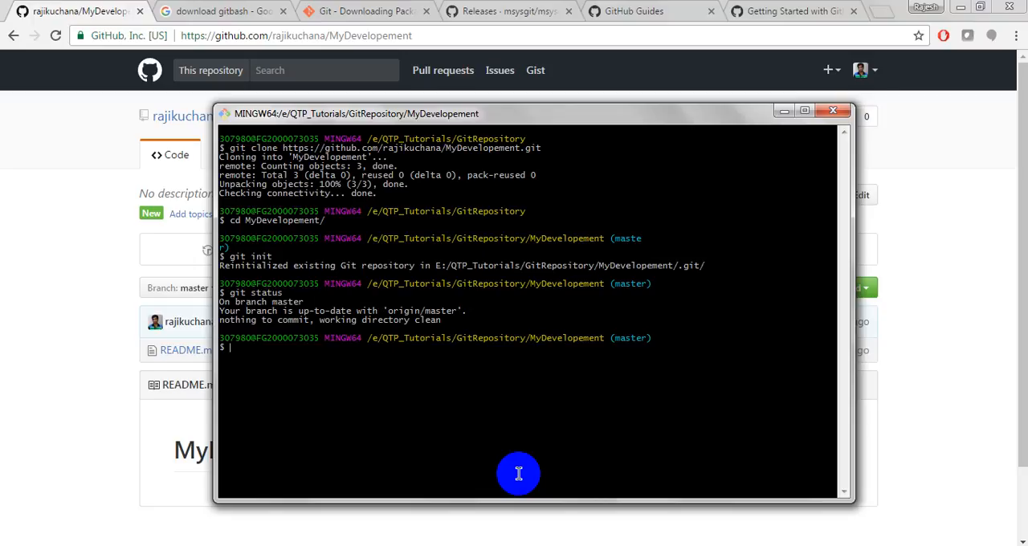
{"action": "mouse_move", "coordinate": [411, 530]}
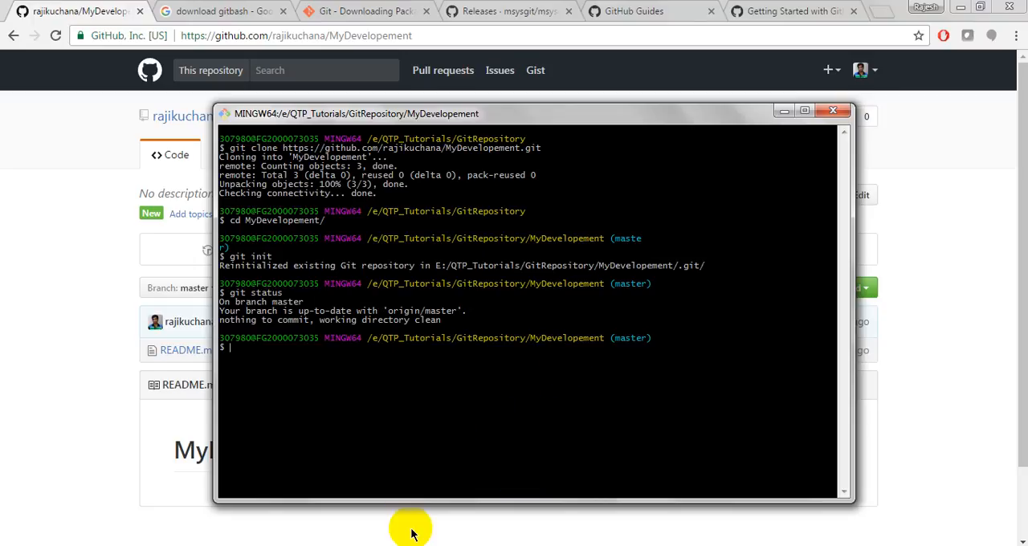